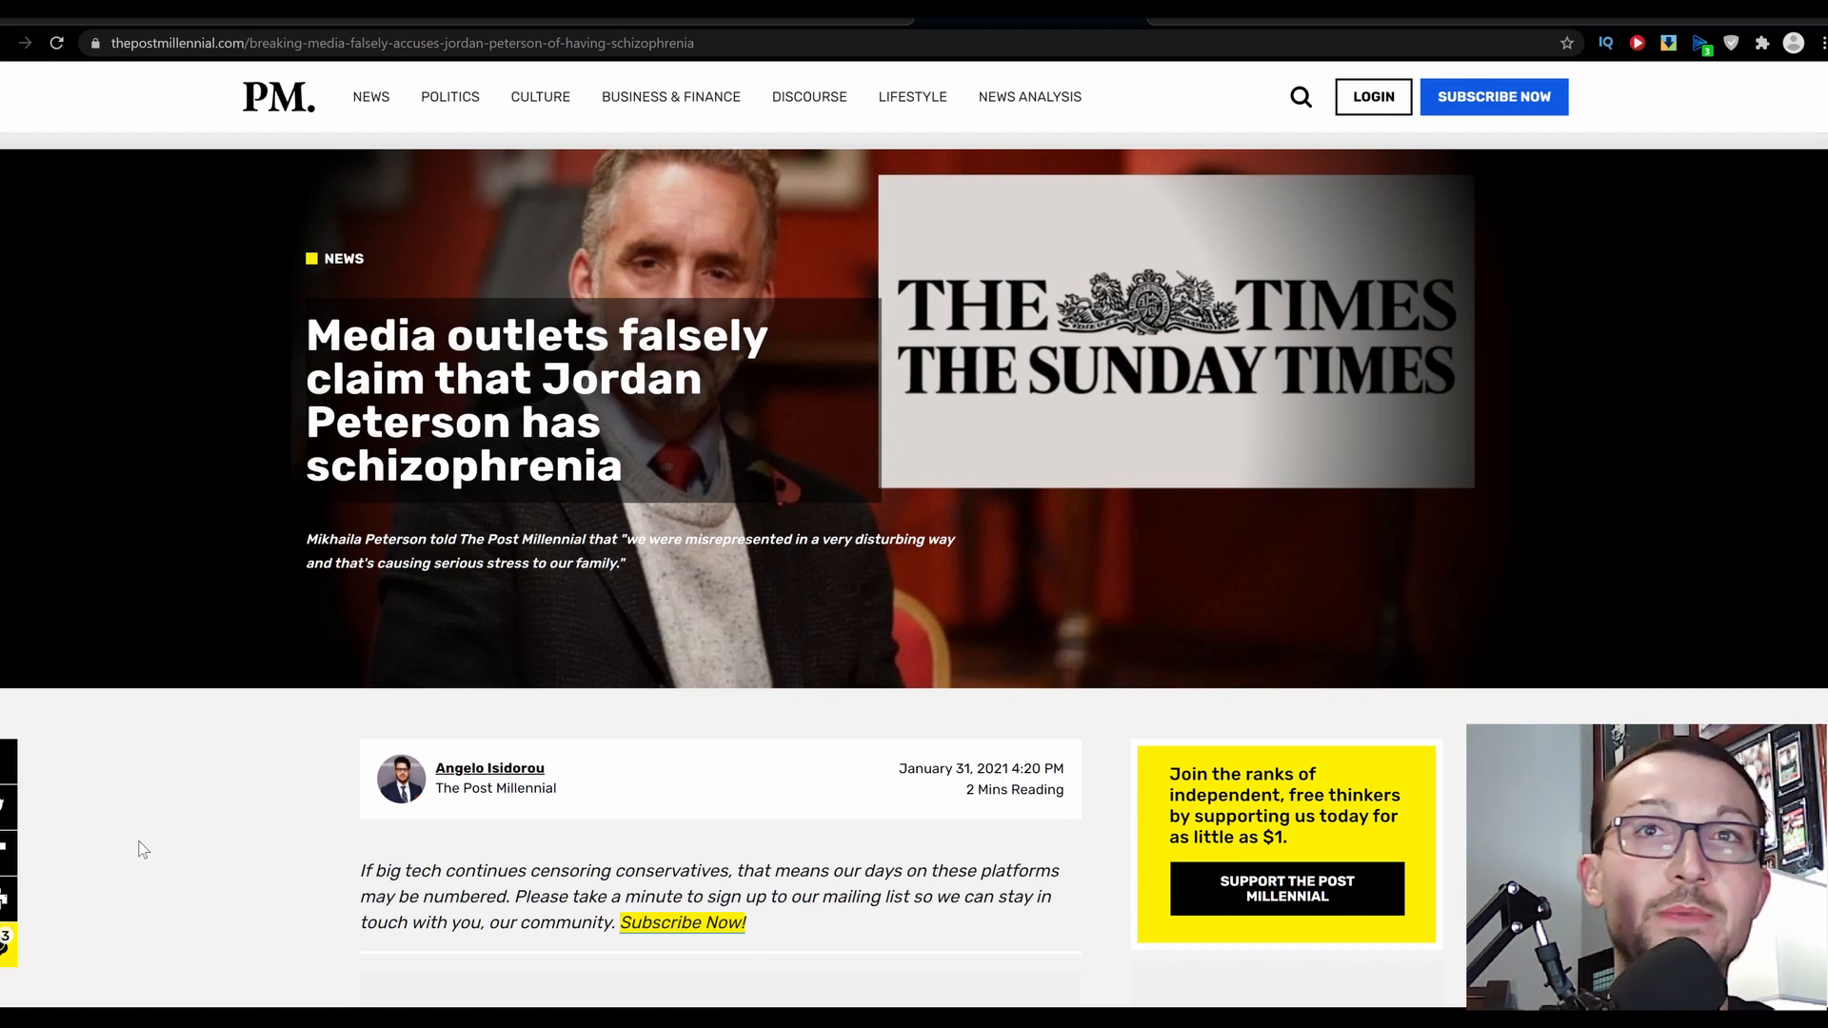
mouse_move(228, 855)
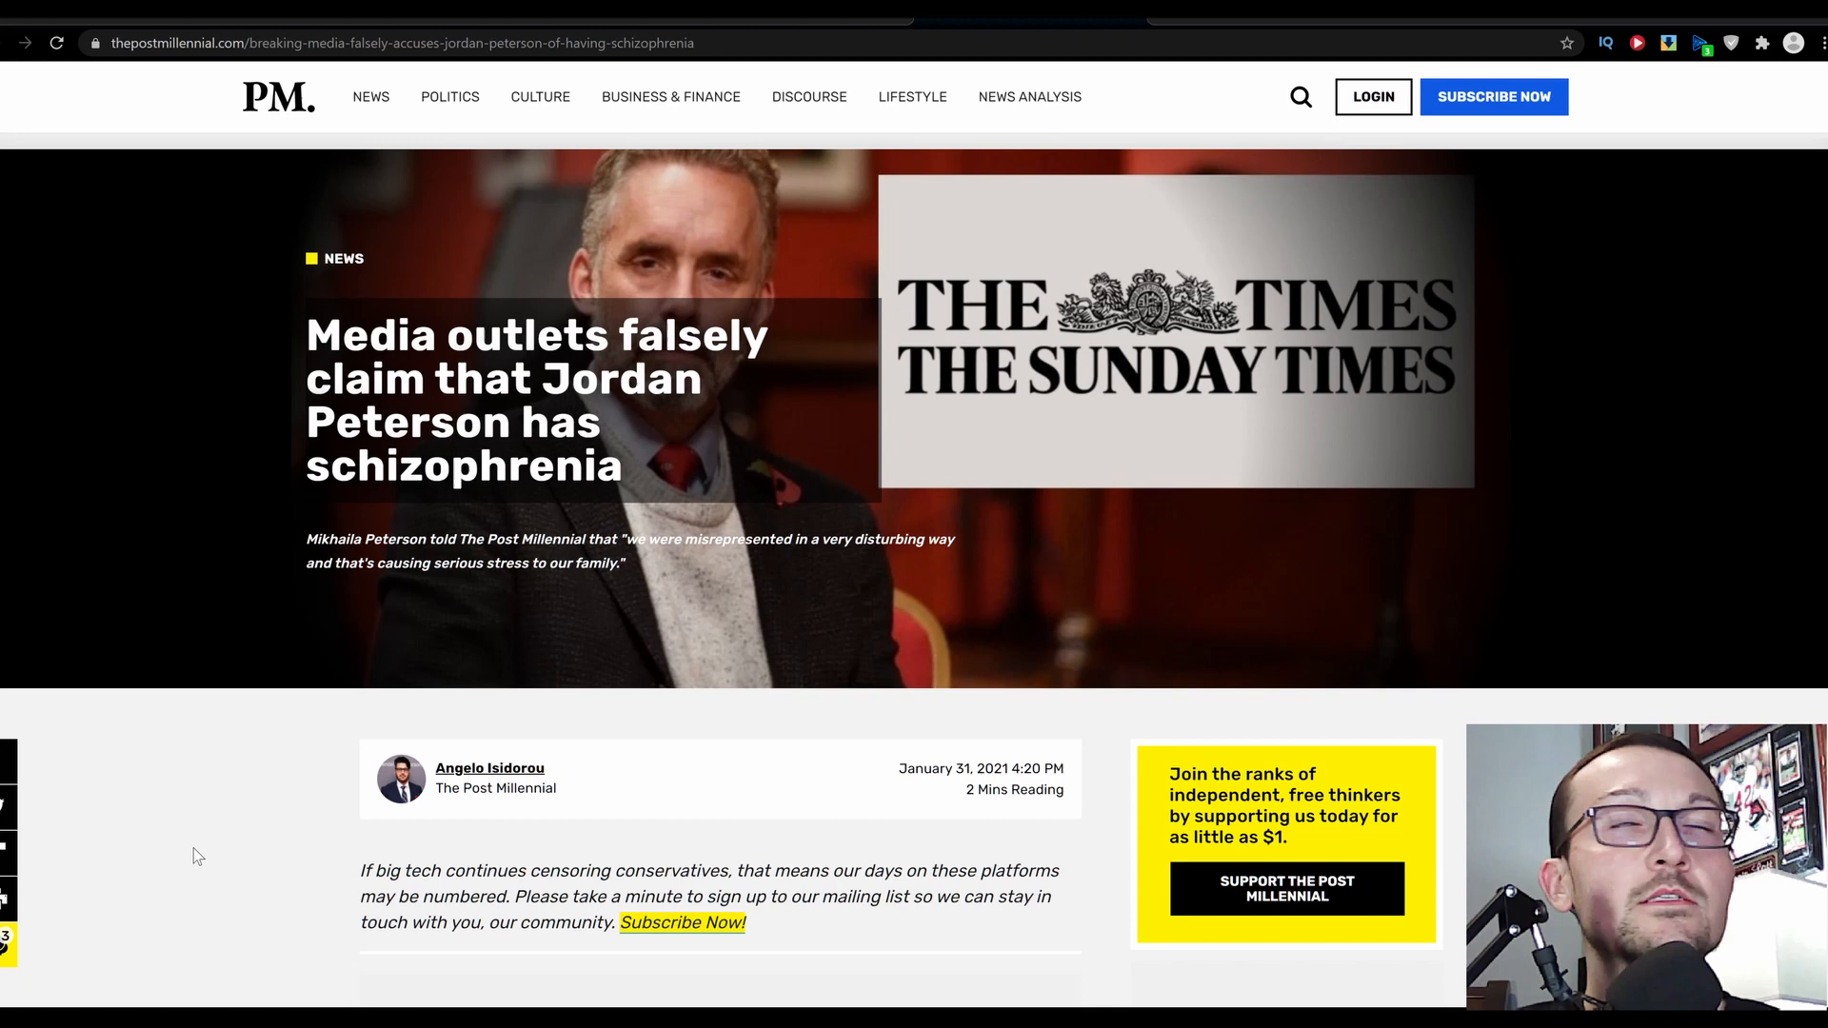
mouse_move(175, 780)
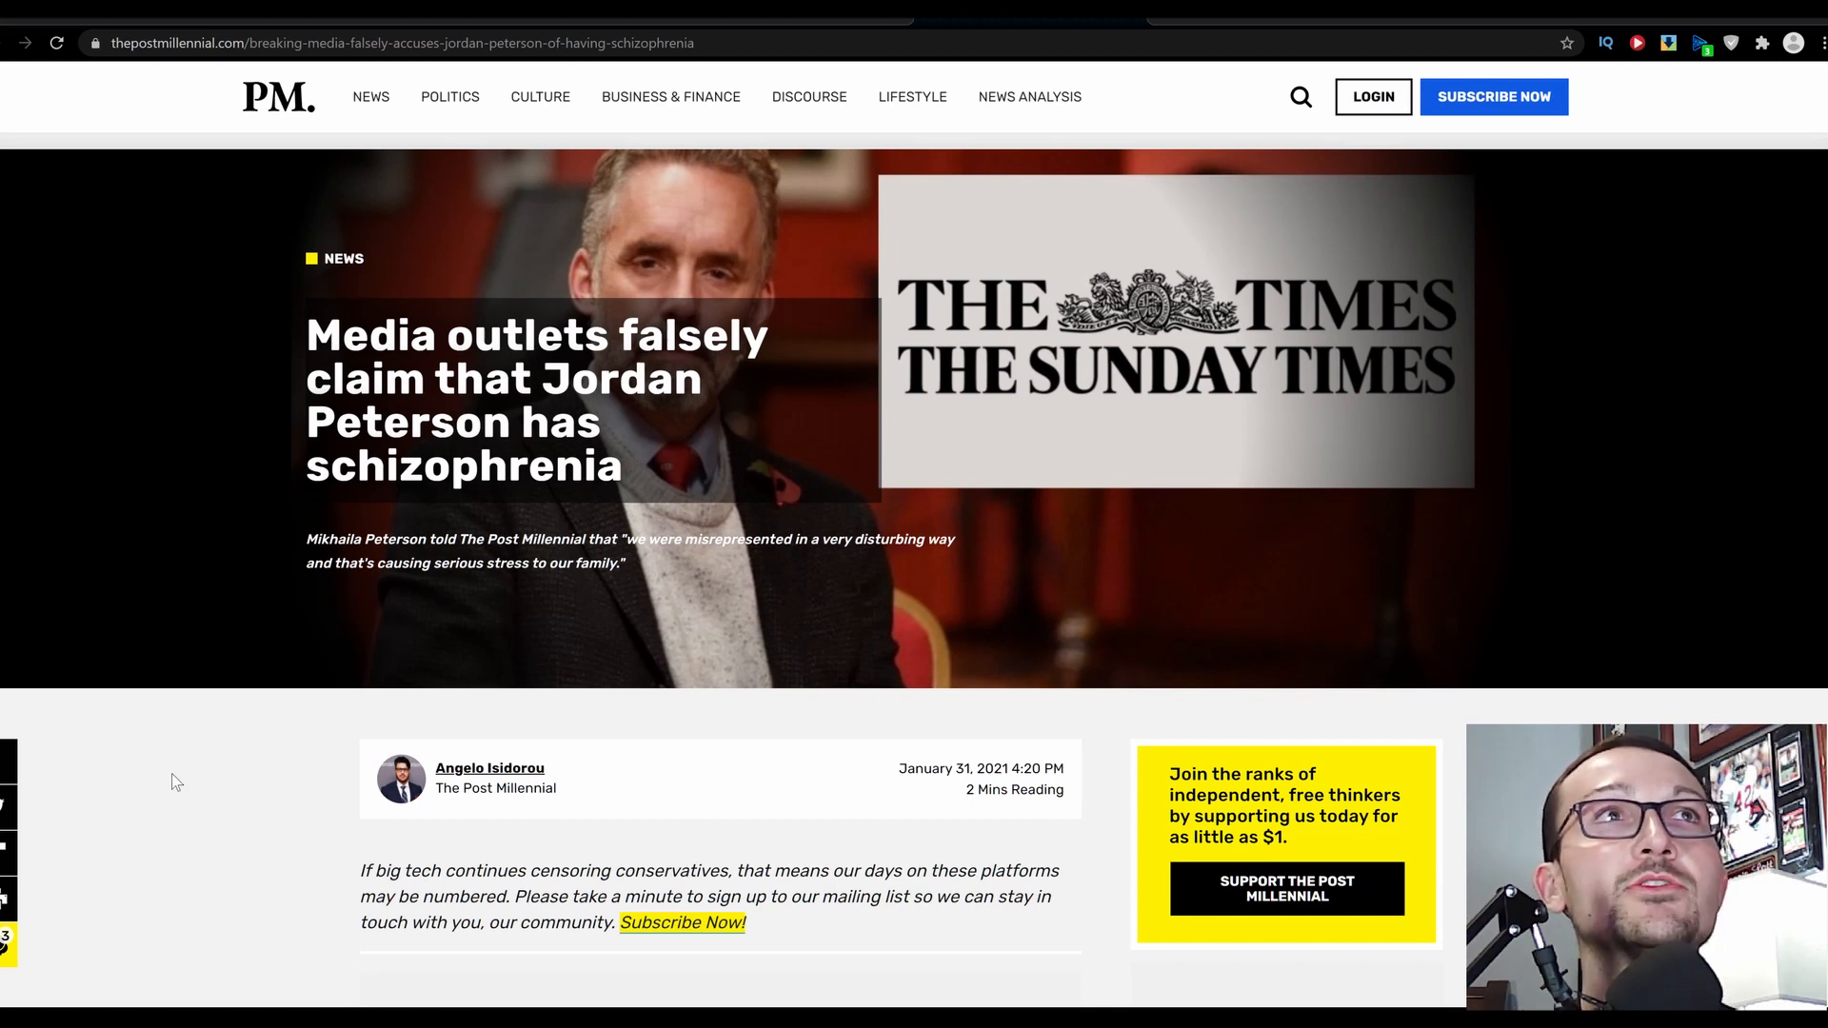
scroll(down, 3)
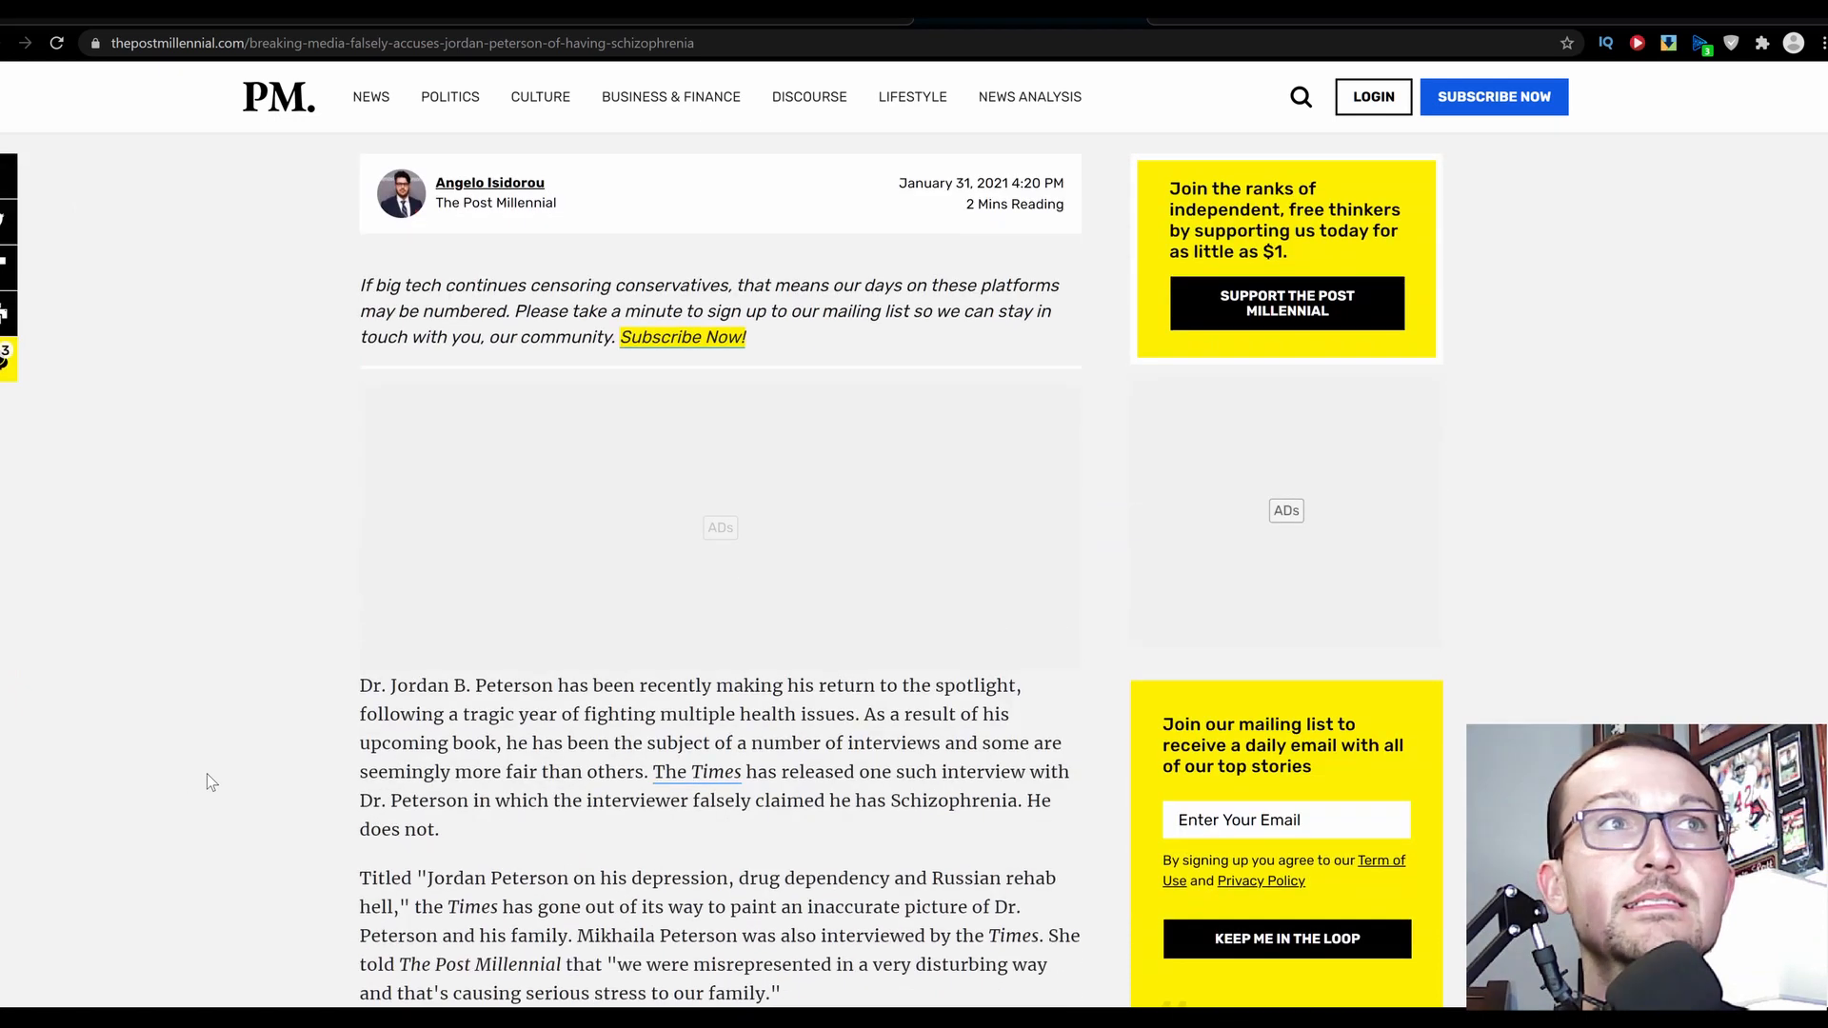
scroll(down, 3)
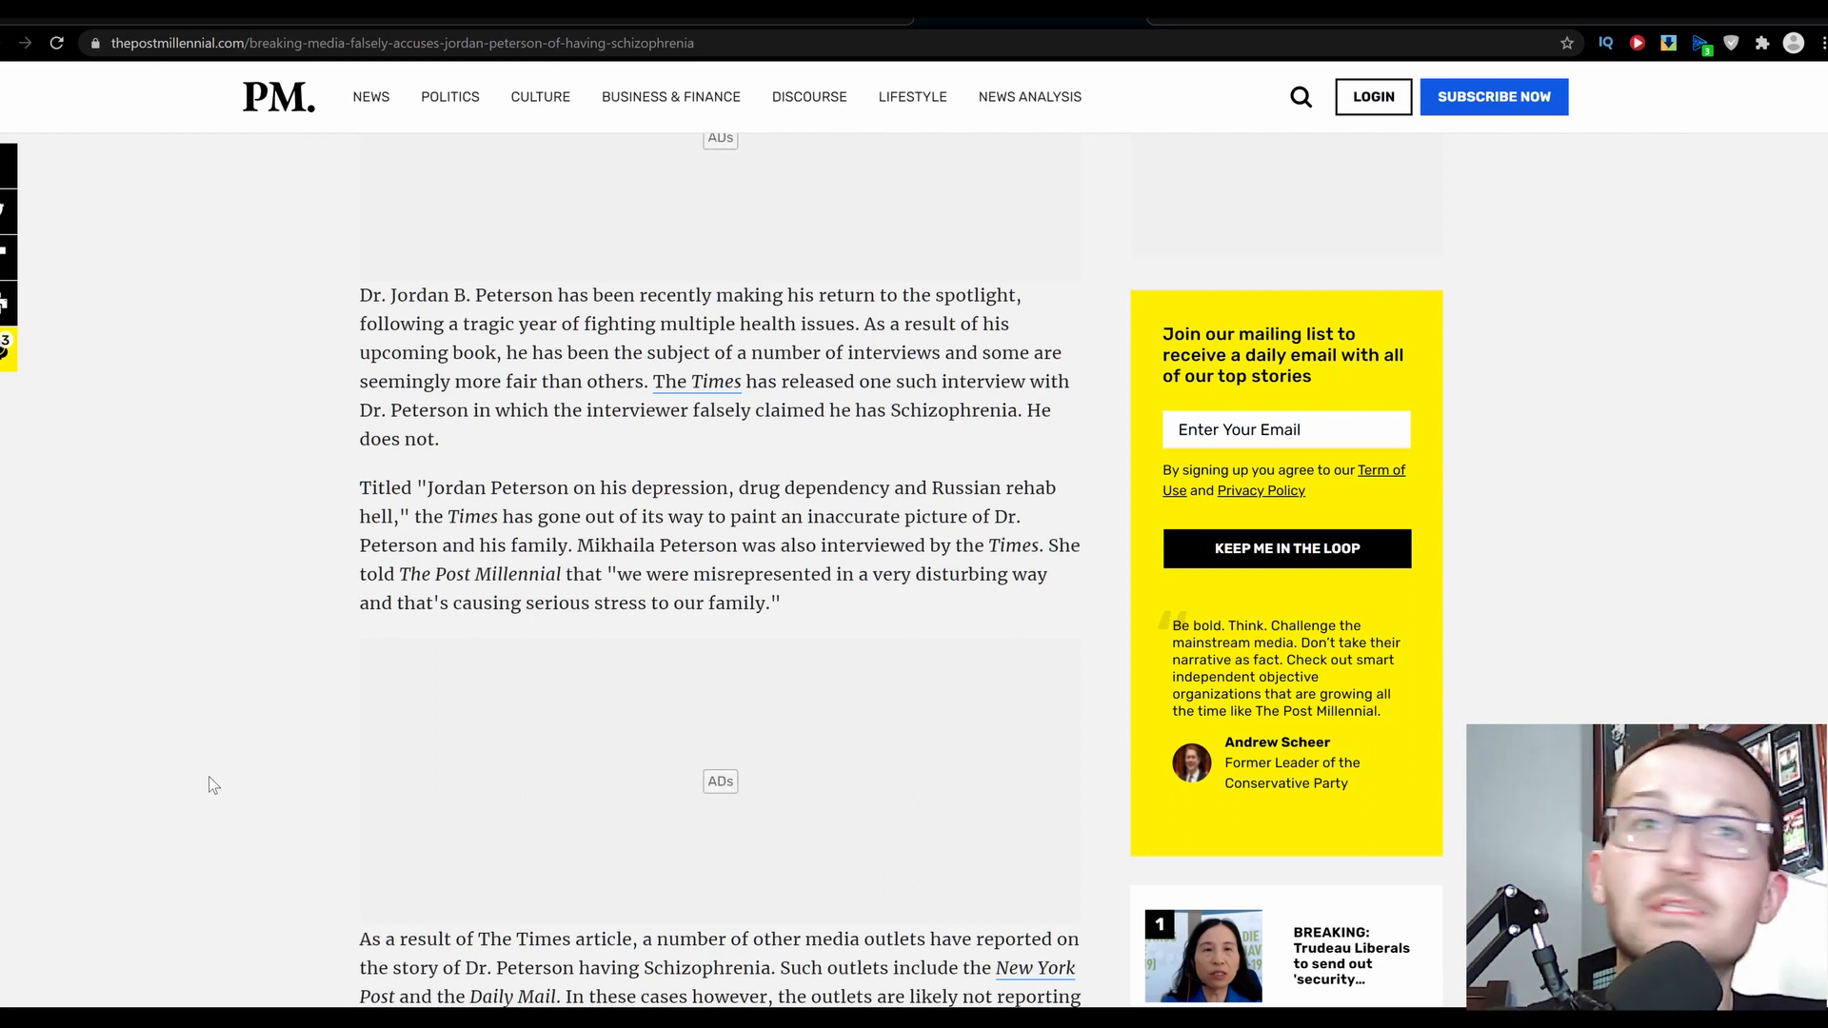
mouse_move(298, 556)
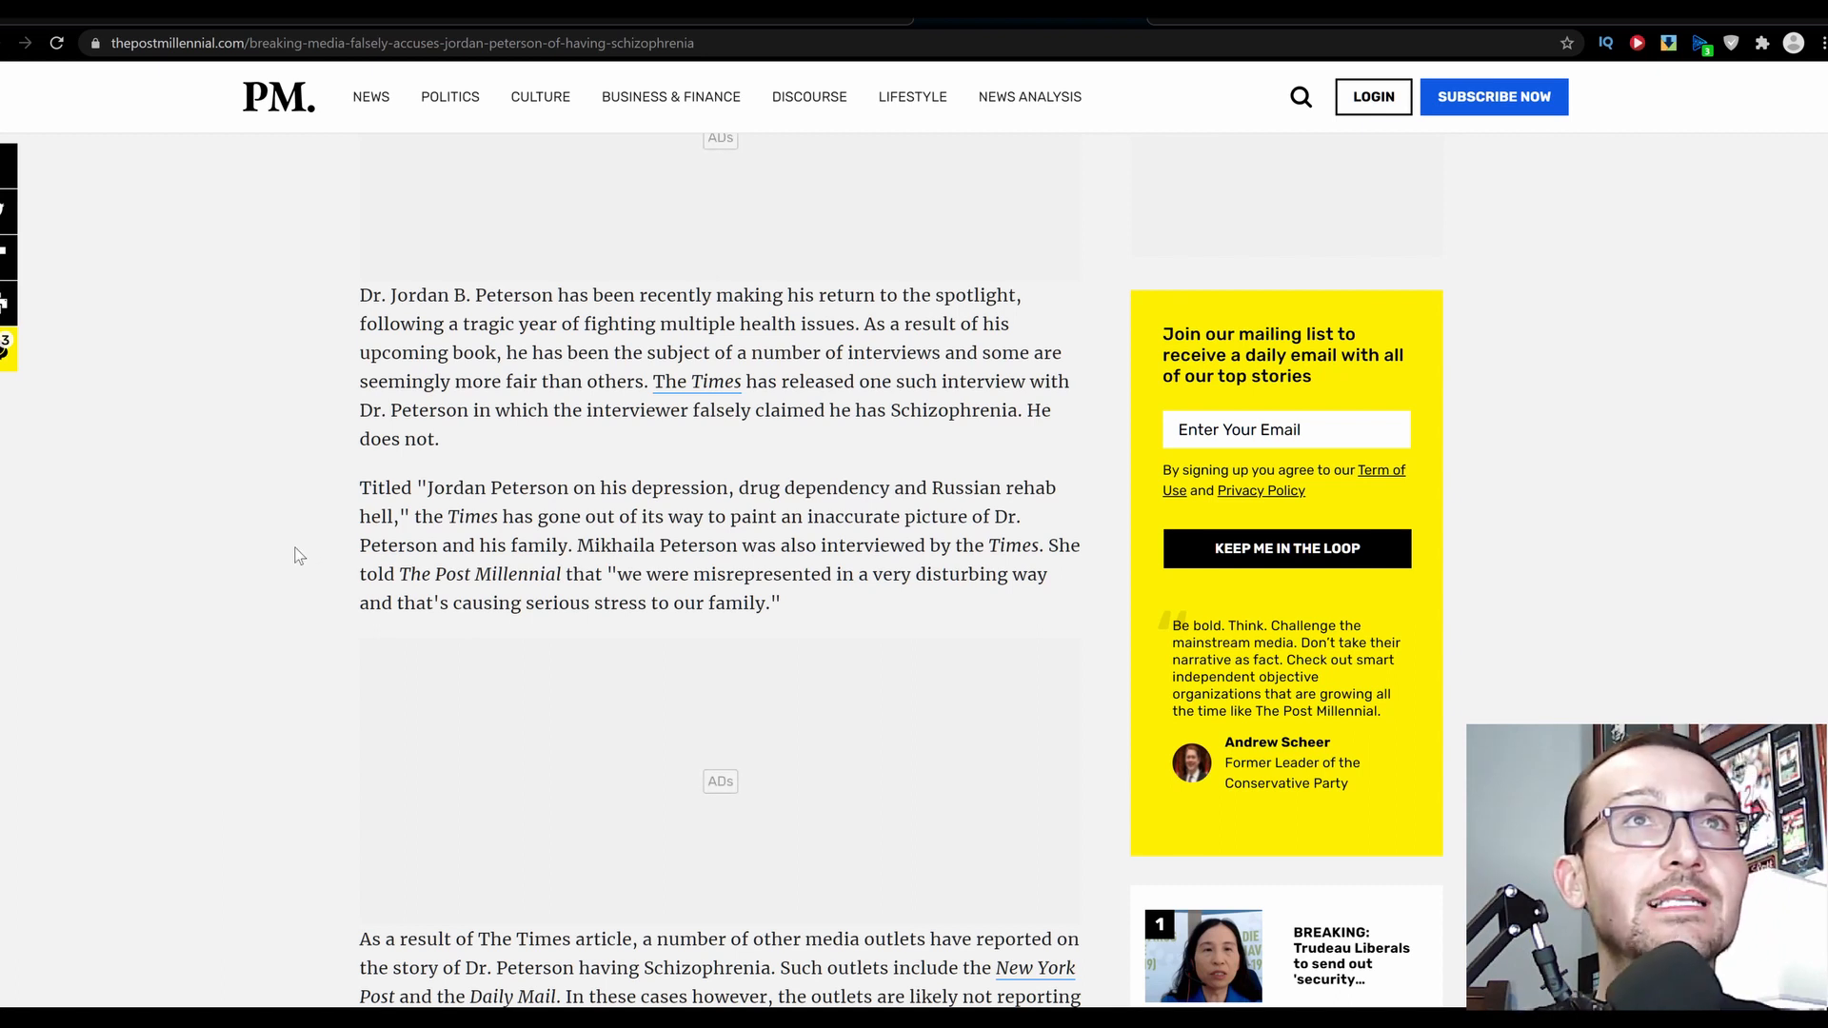
mouse_move(303, 556)
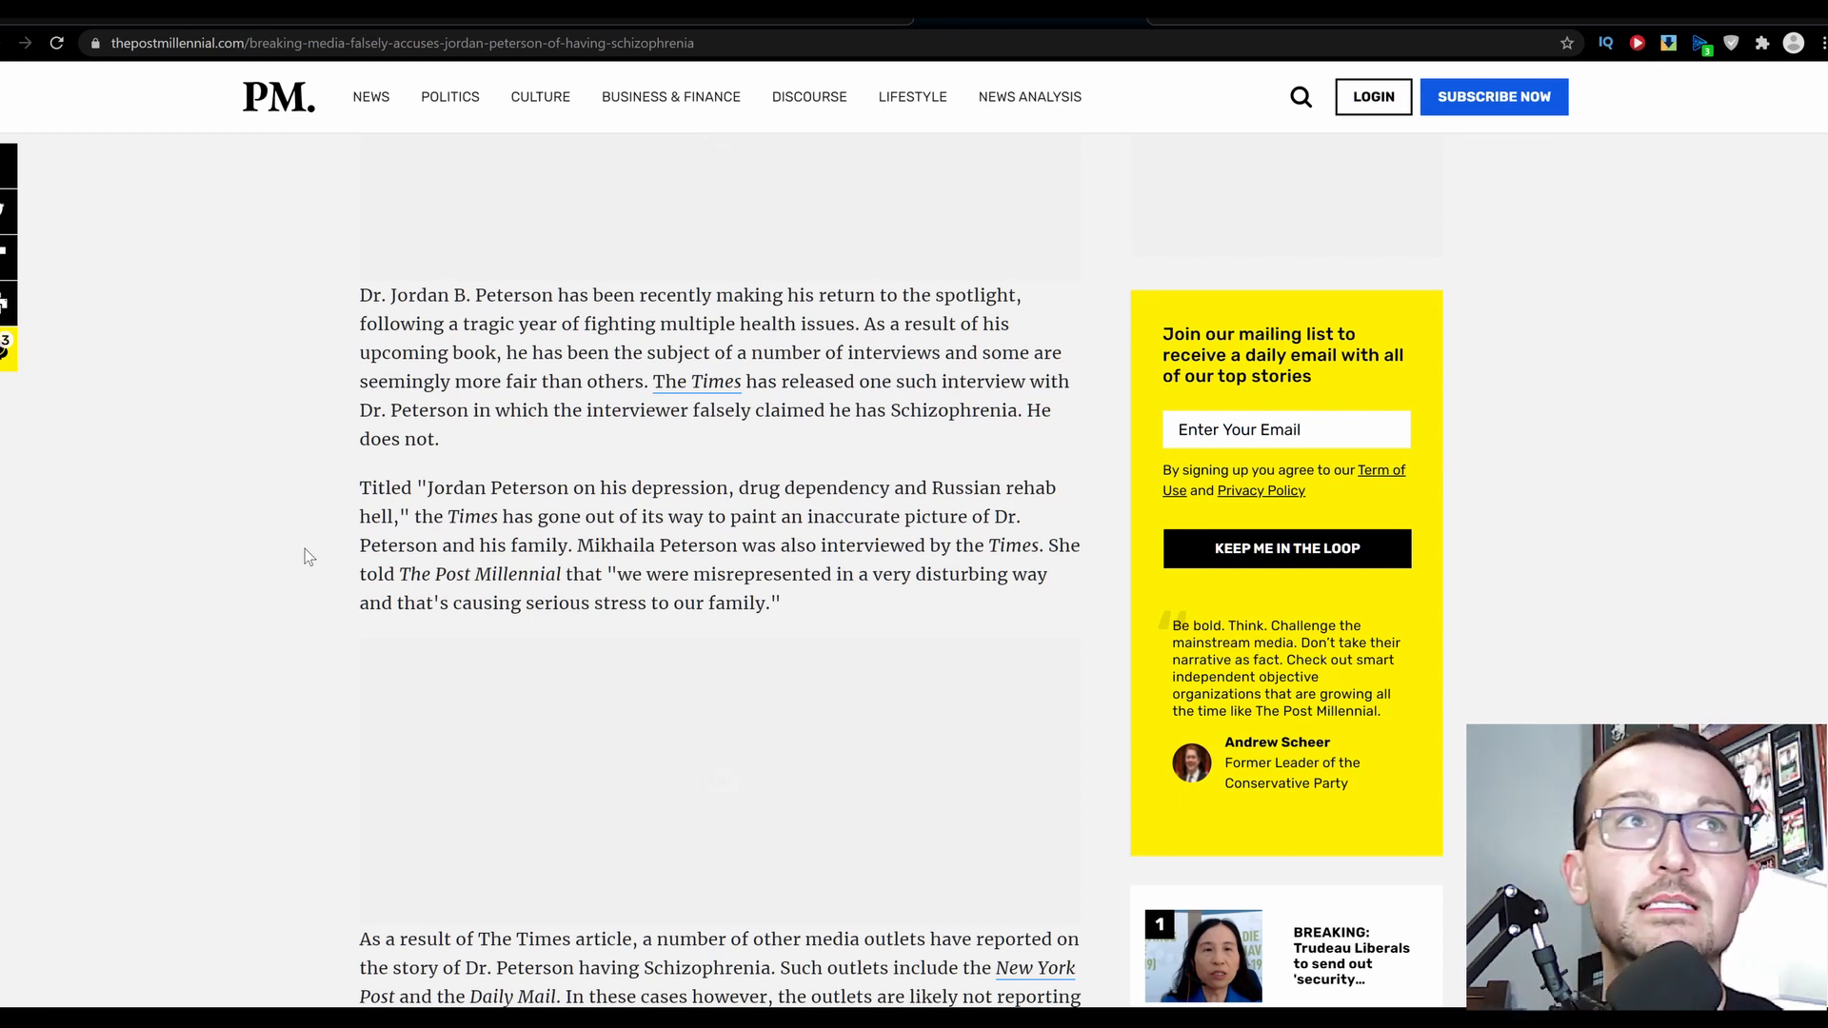
scroll(down, 3)
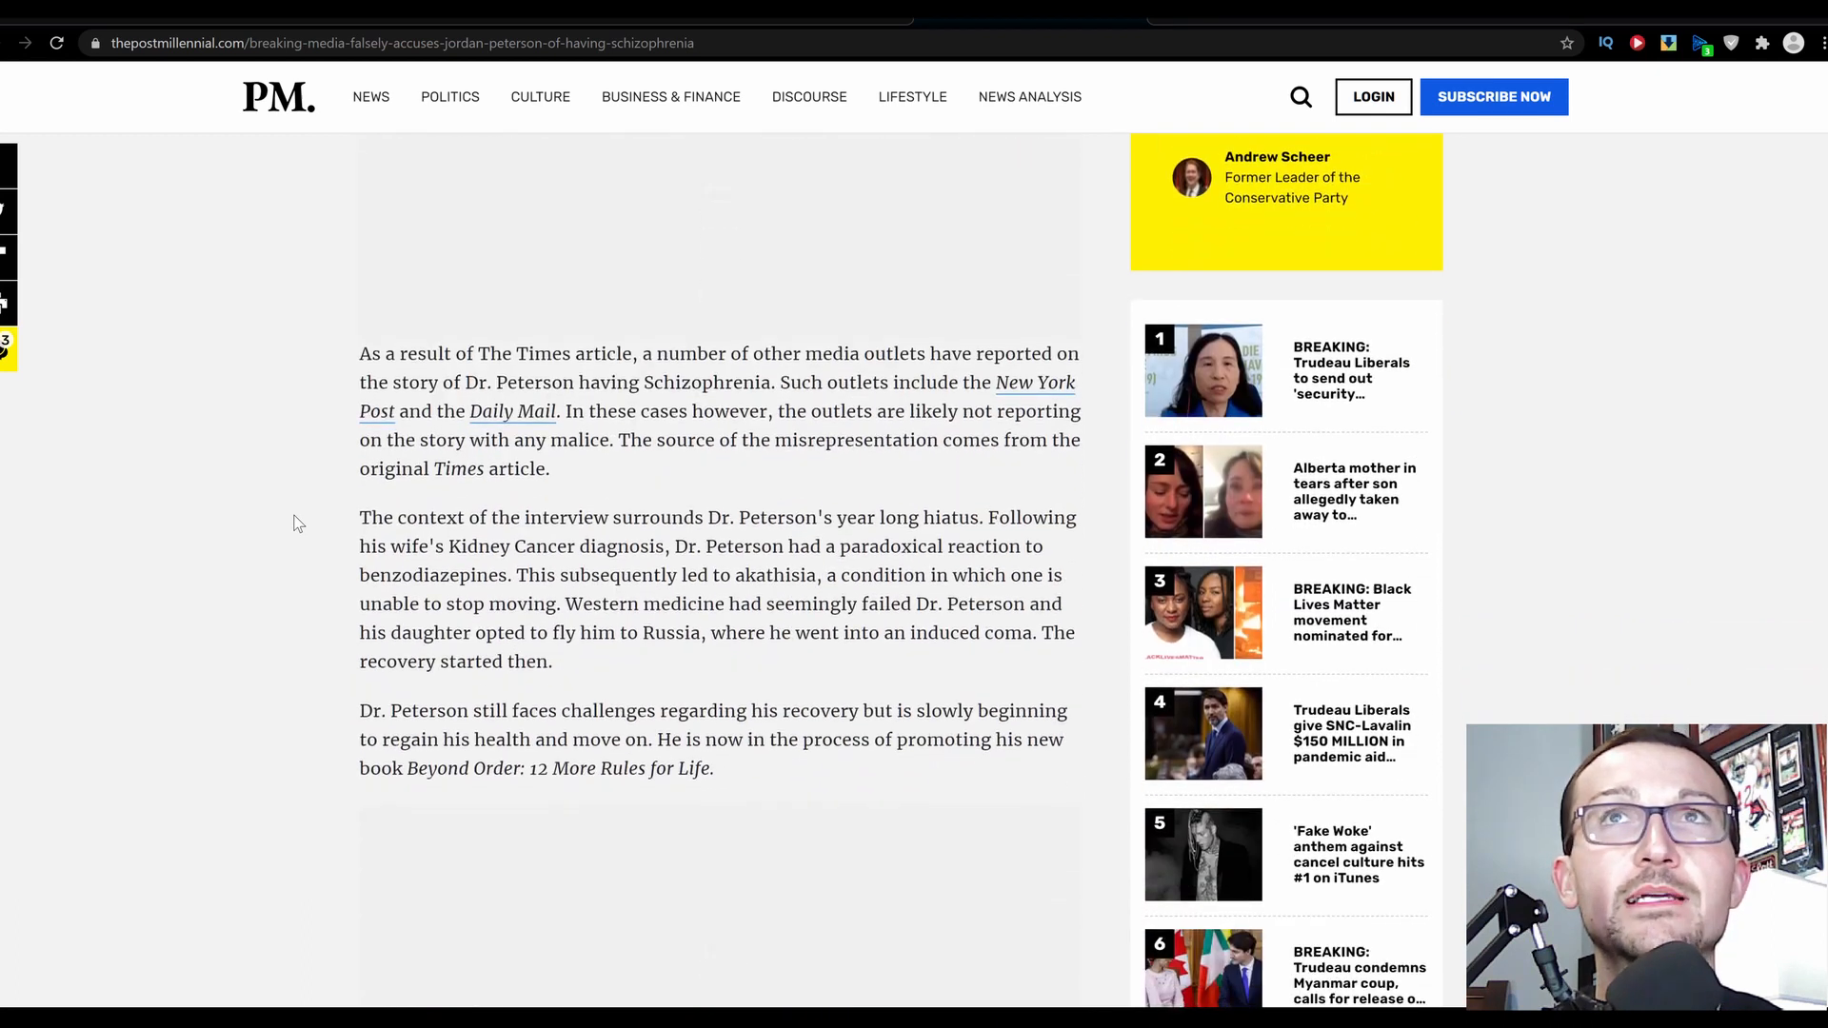
mouse_move(240, 599)
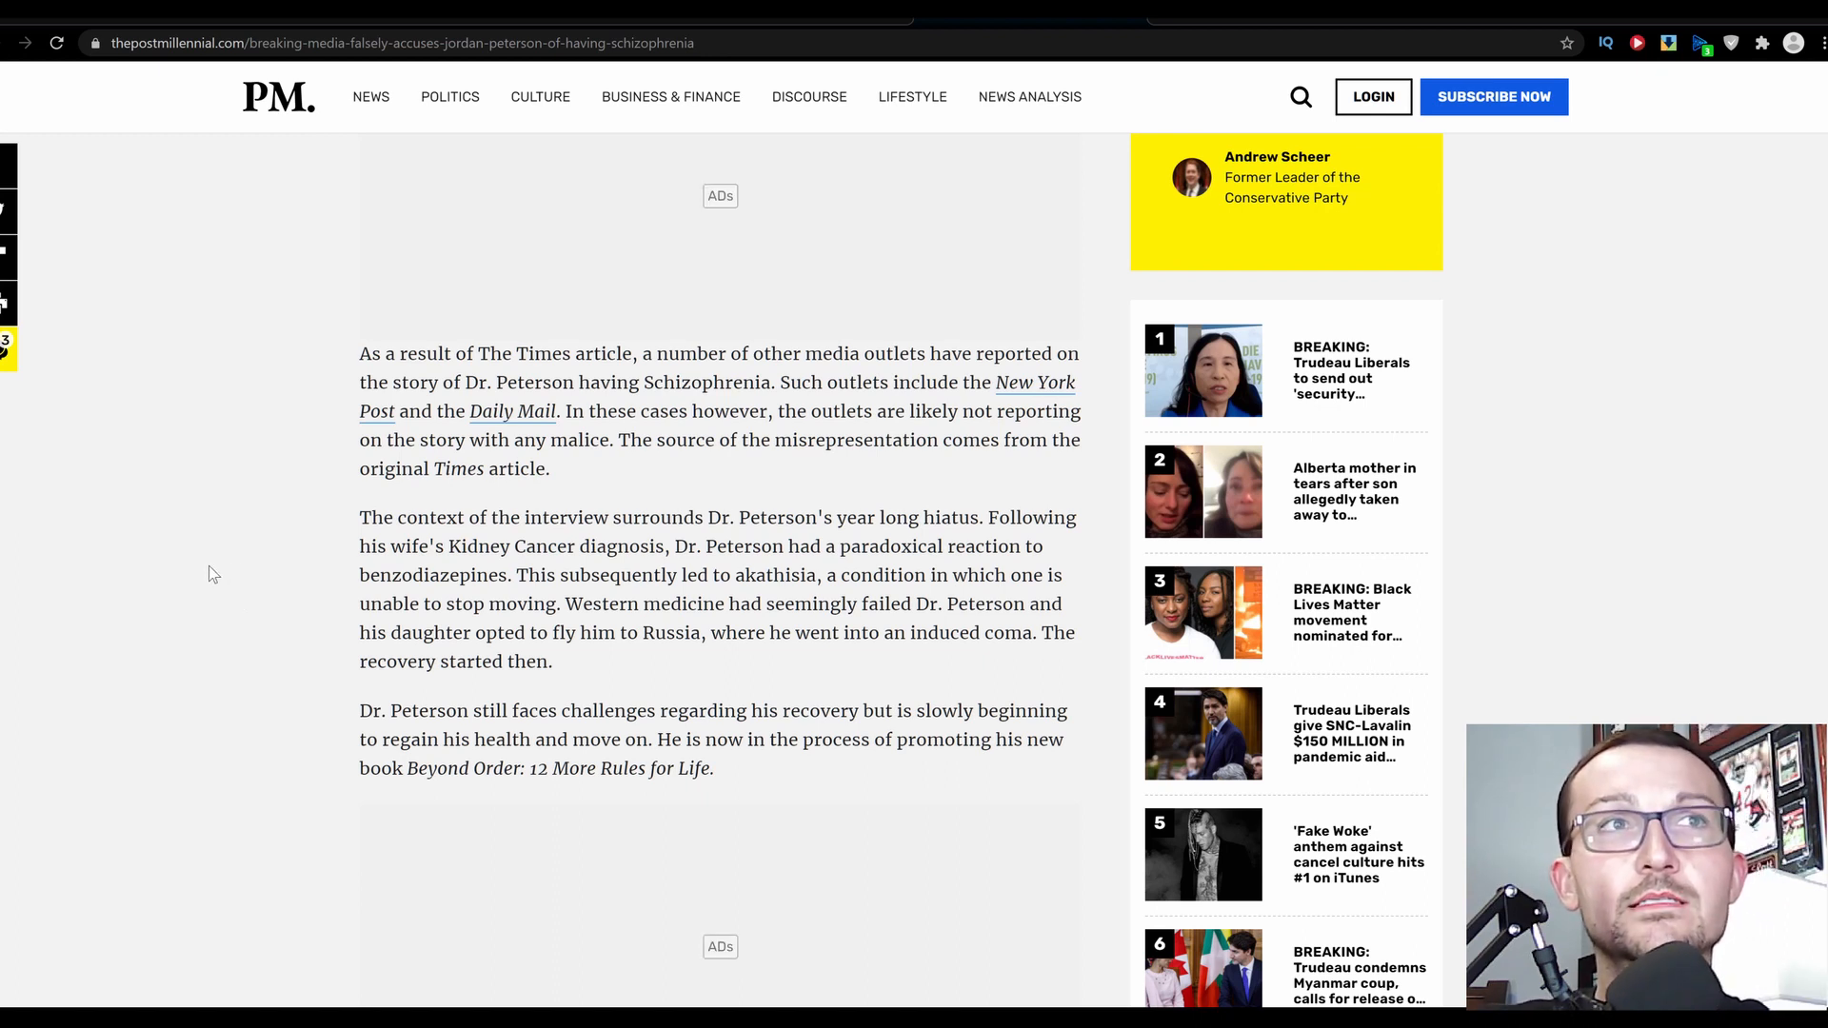
mouse_move(239, 578)
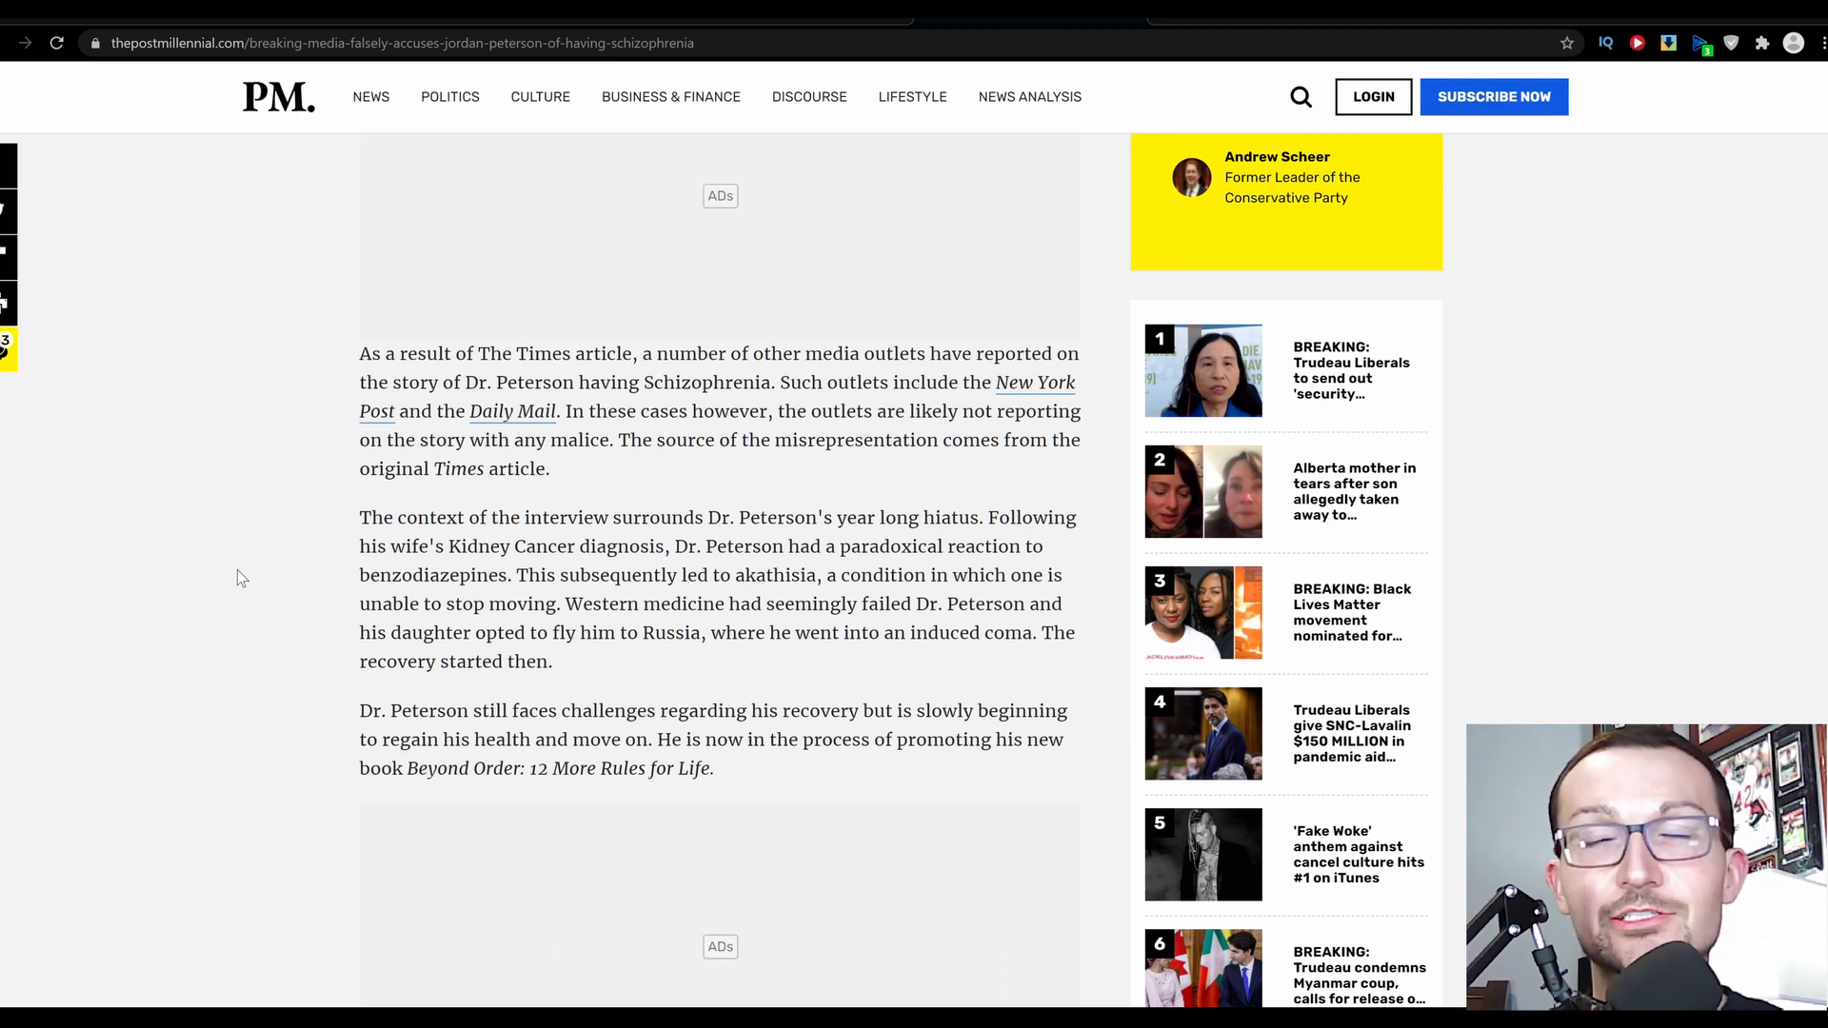
mouse_move(250, 549)
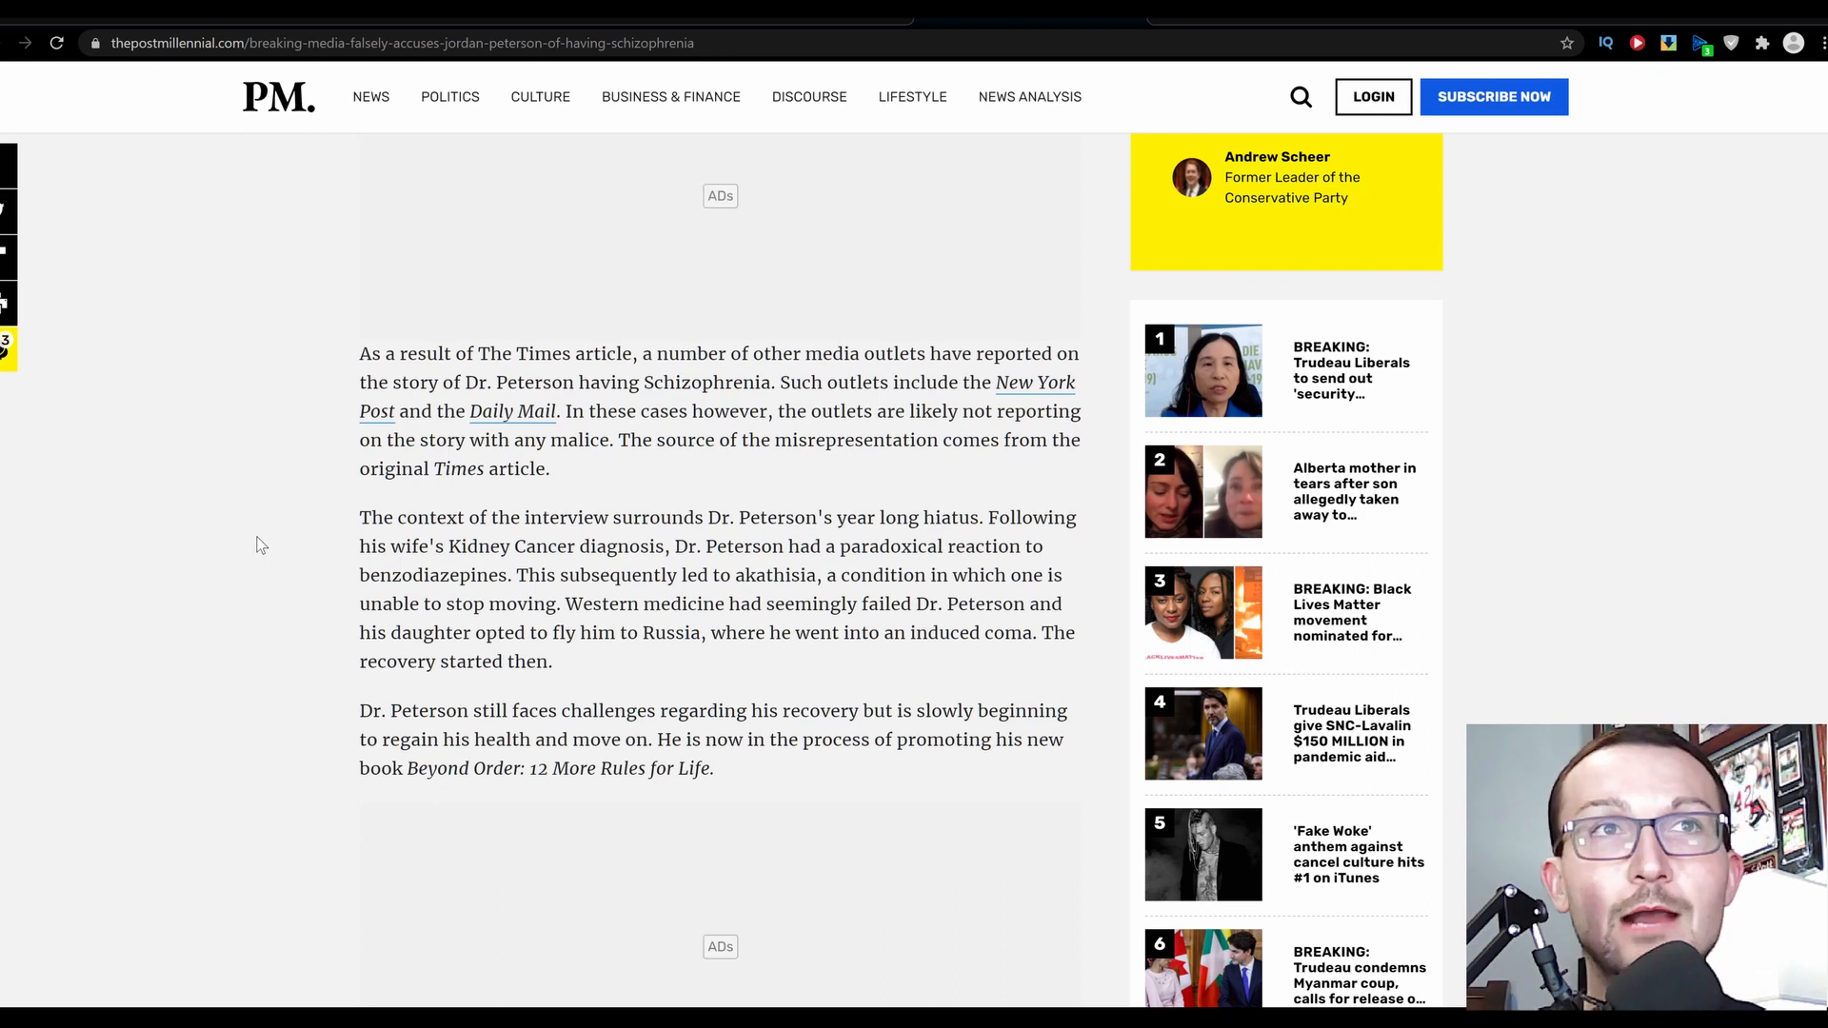
scroll(down, 3)
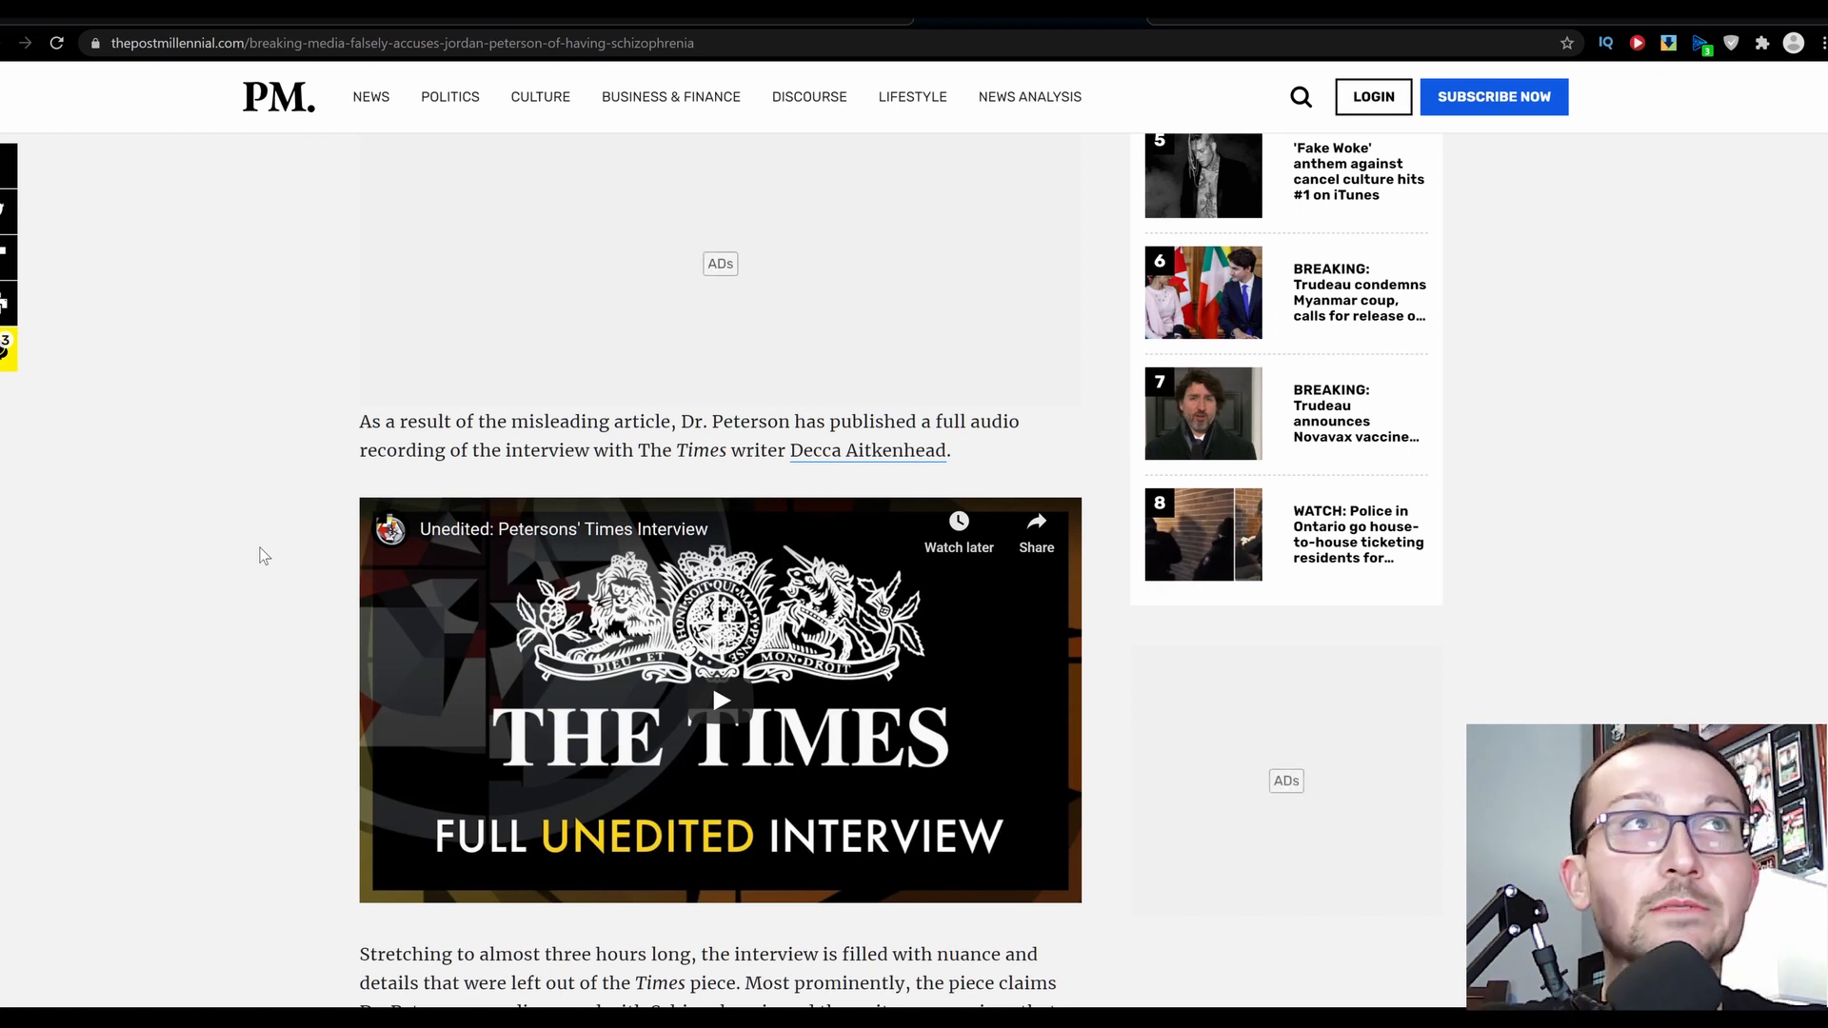
scroll(down, 3)
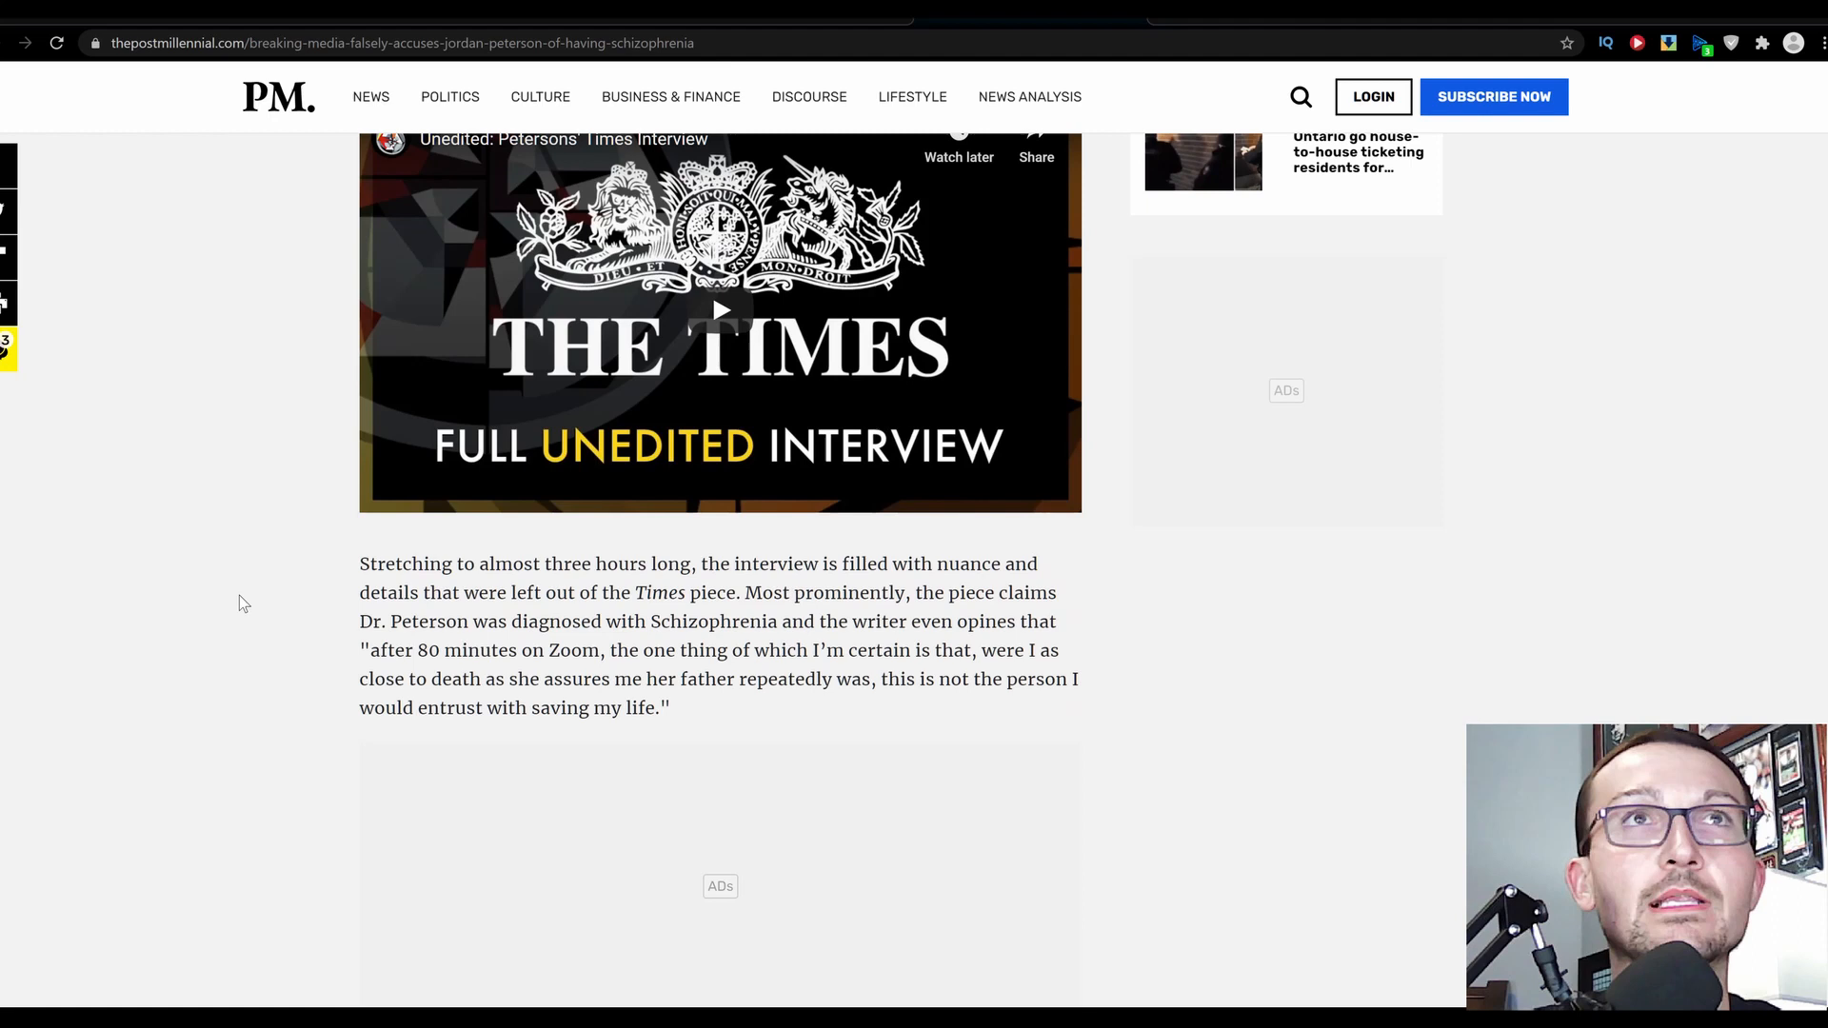
scroll(down, 3)
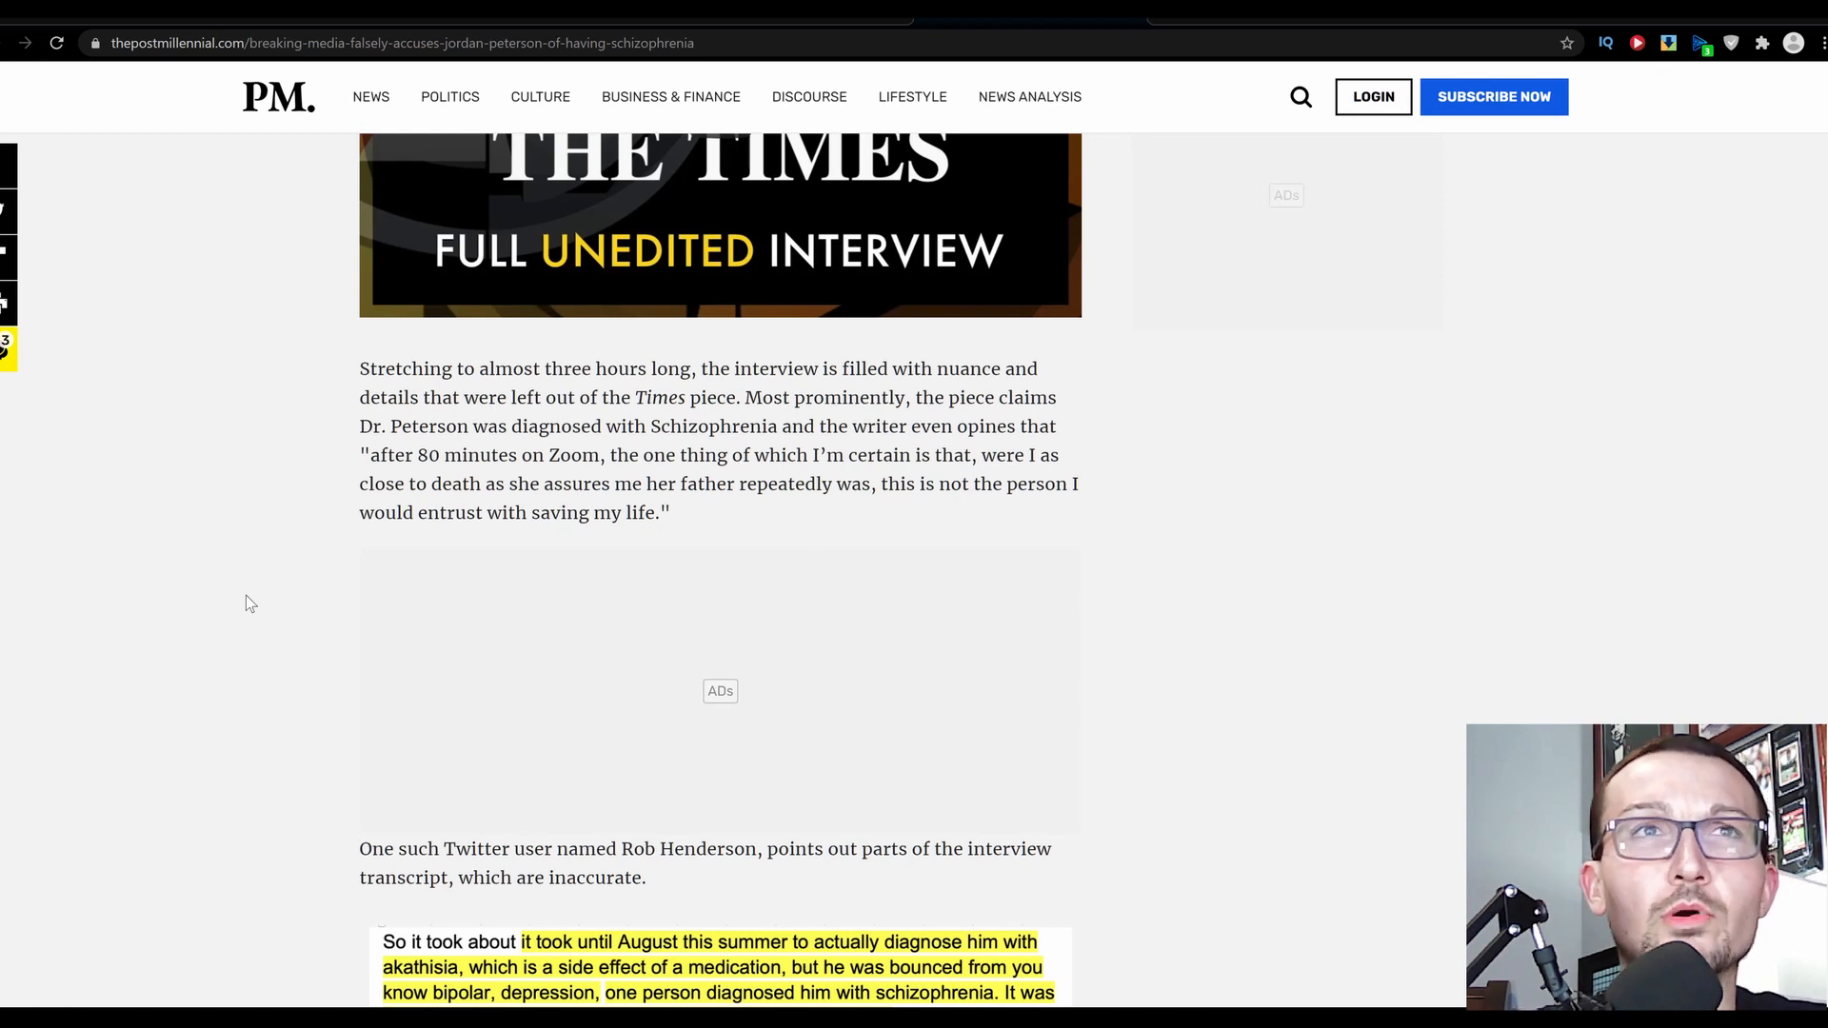
scroll(down, 3)
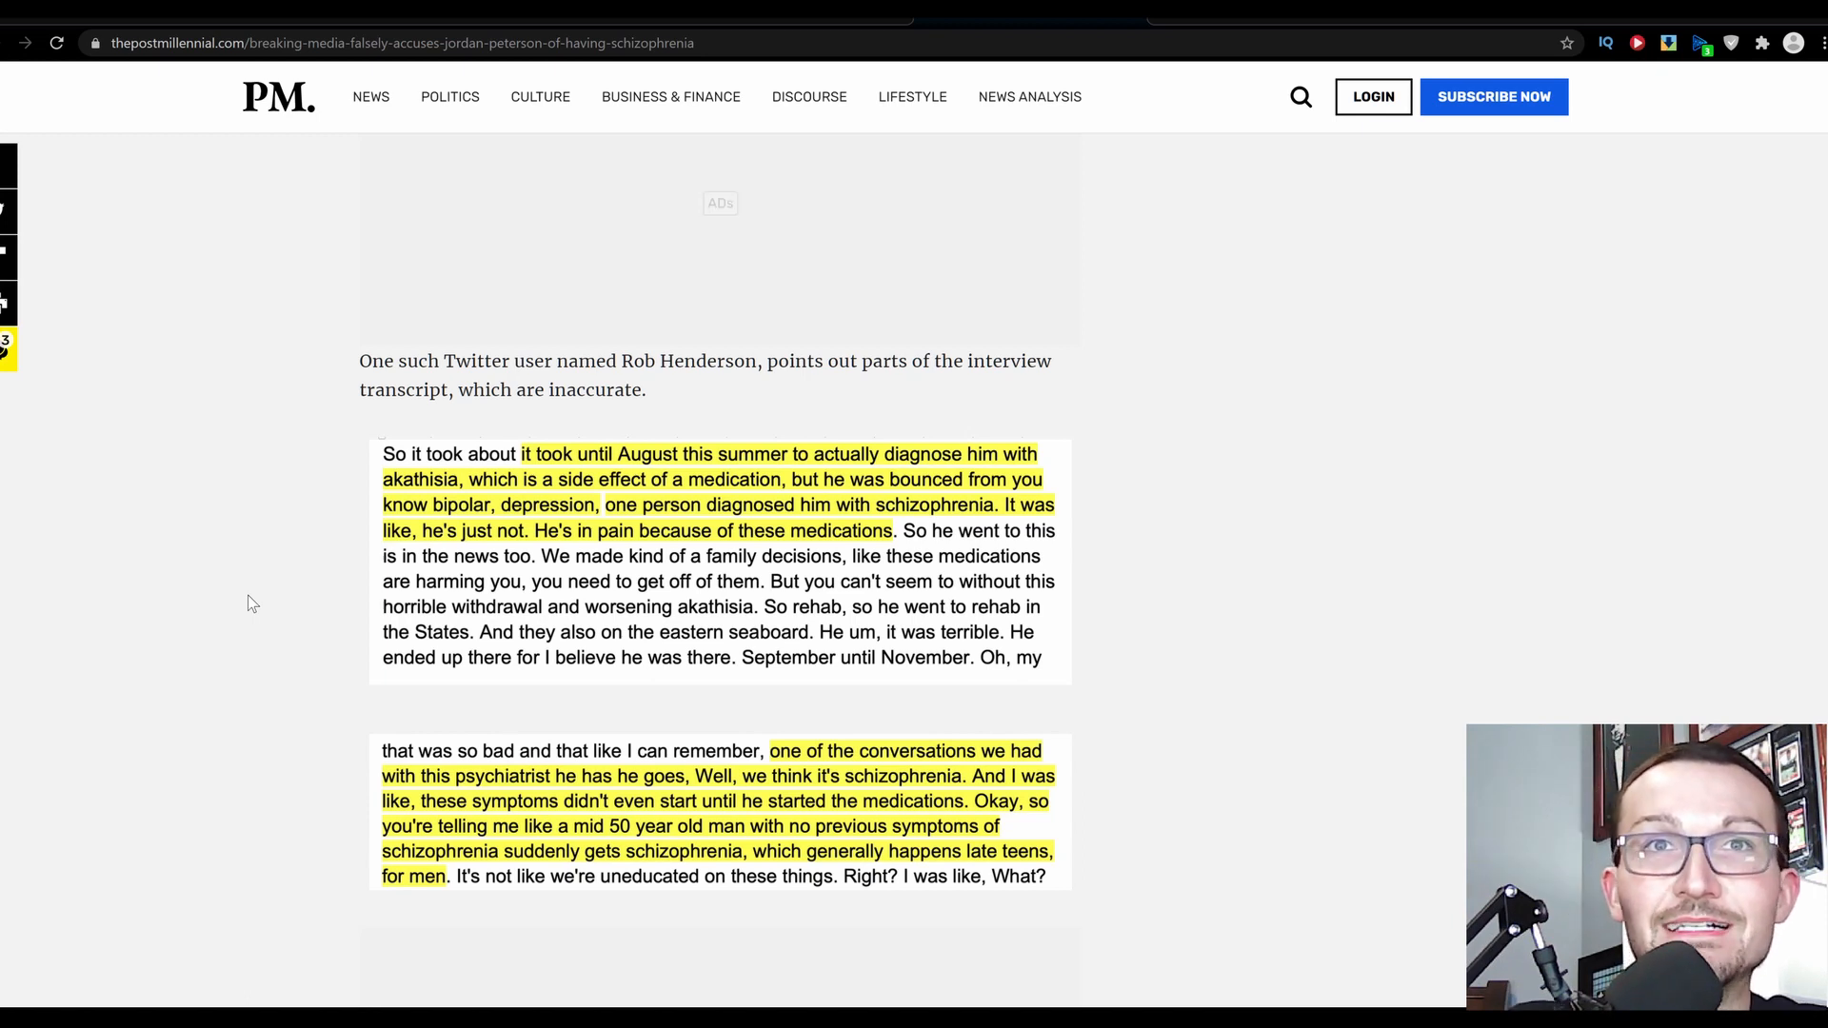
mouse_move(290, 646)
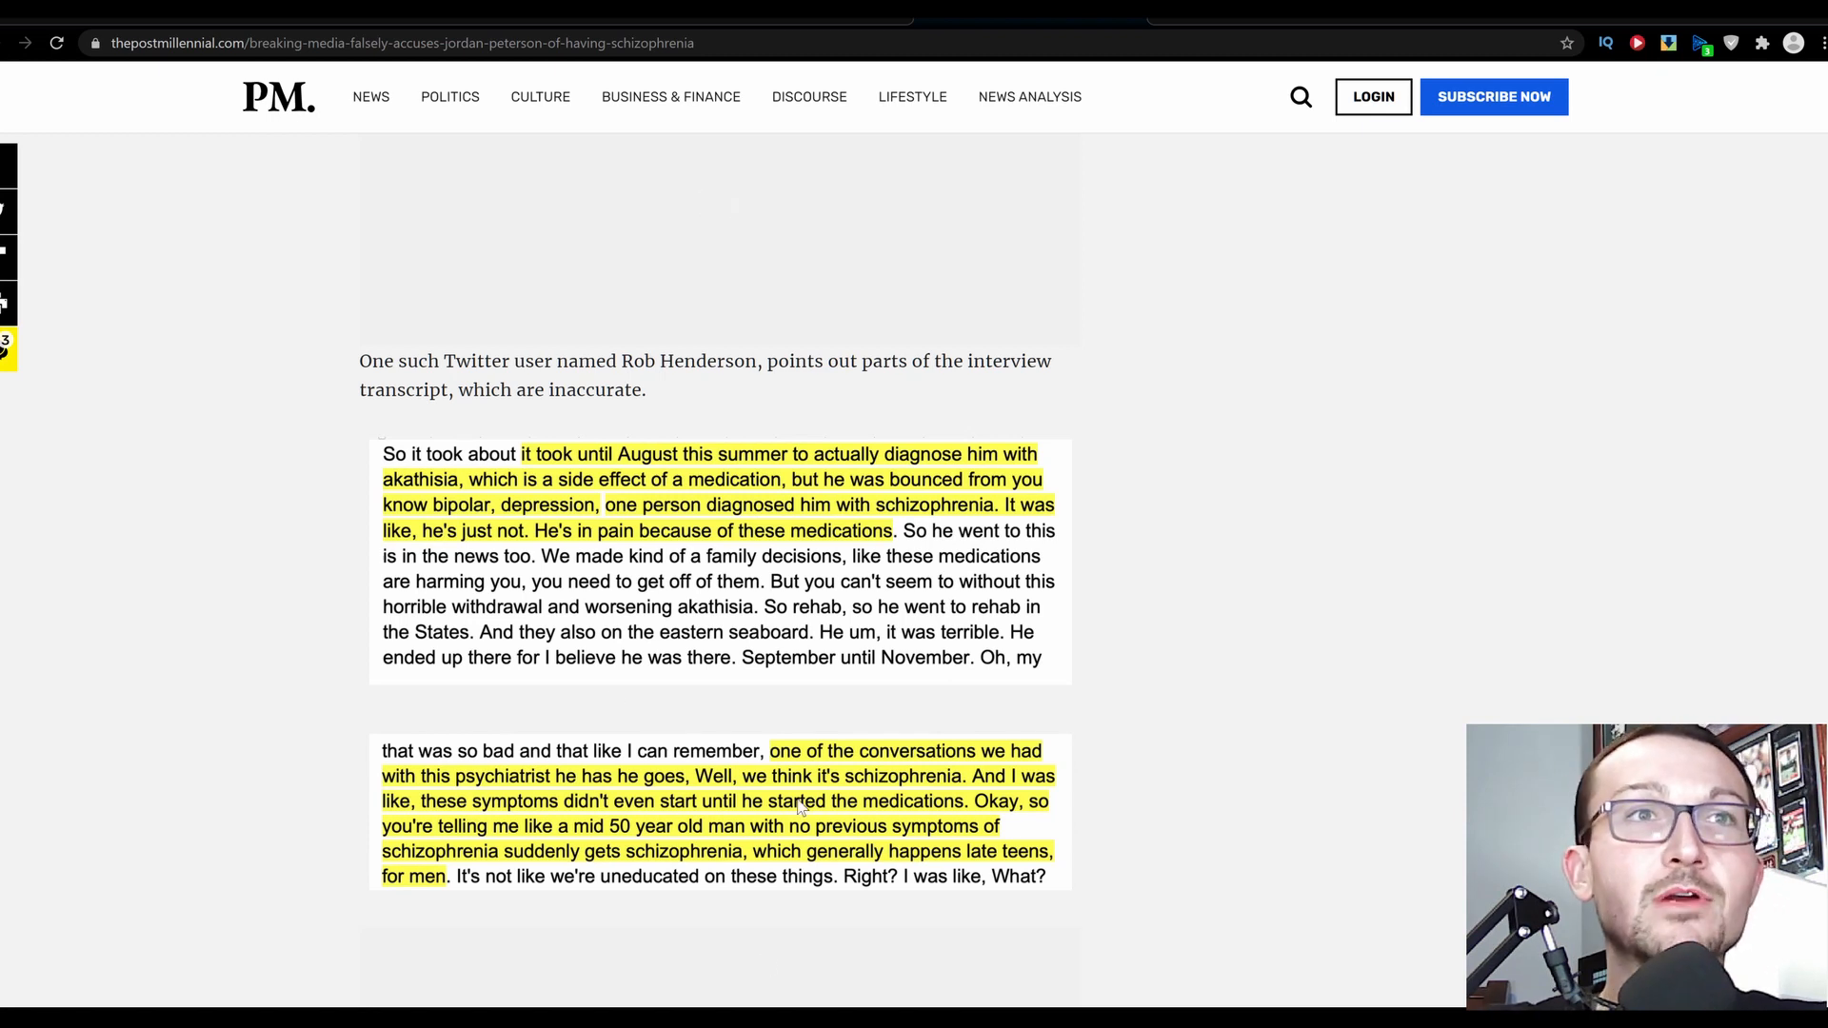
mouse_move(632, 918)
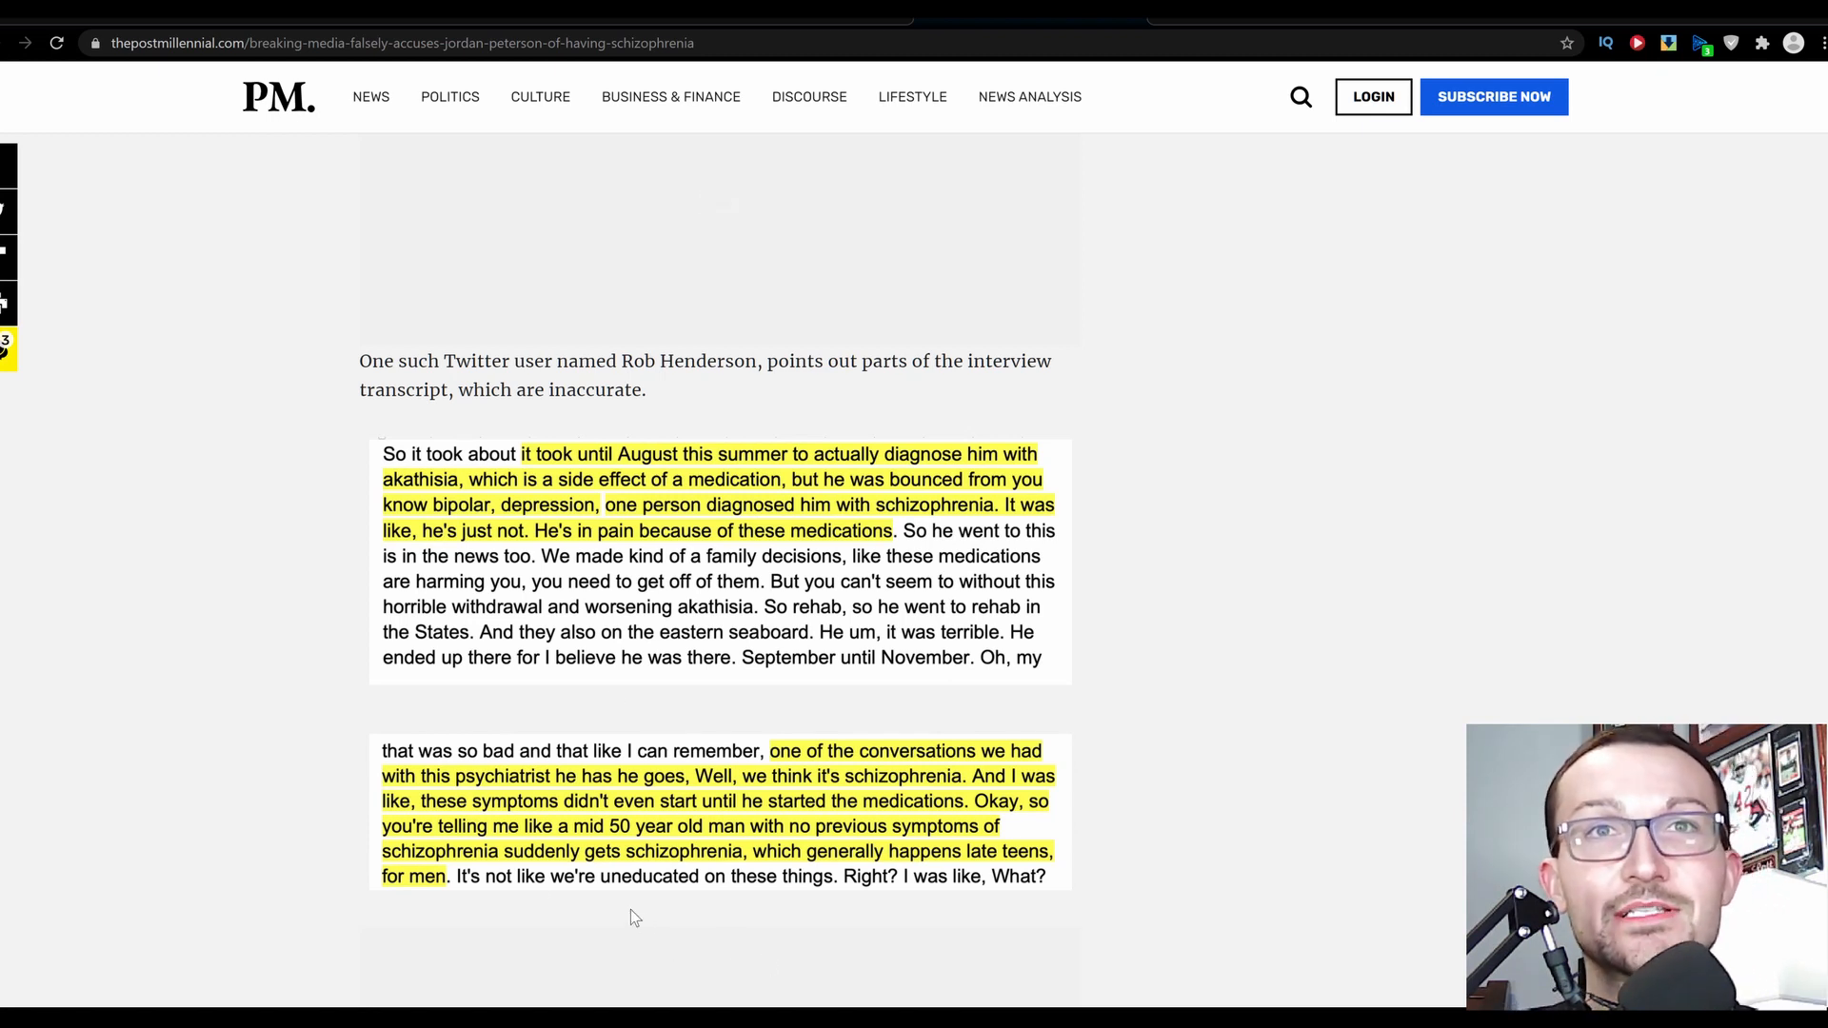
scroll(down, 3)
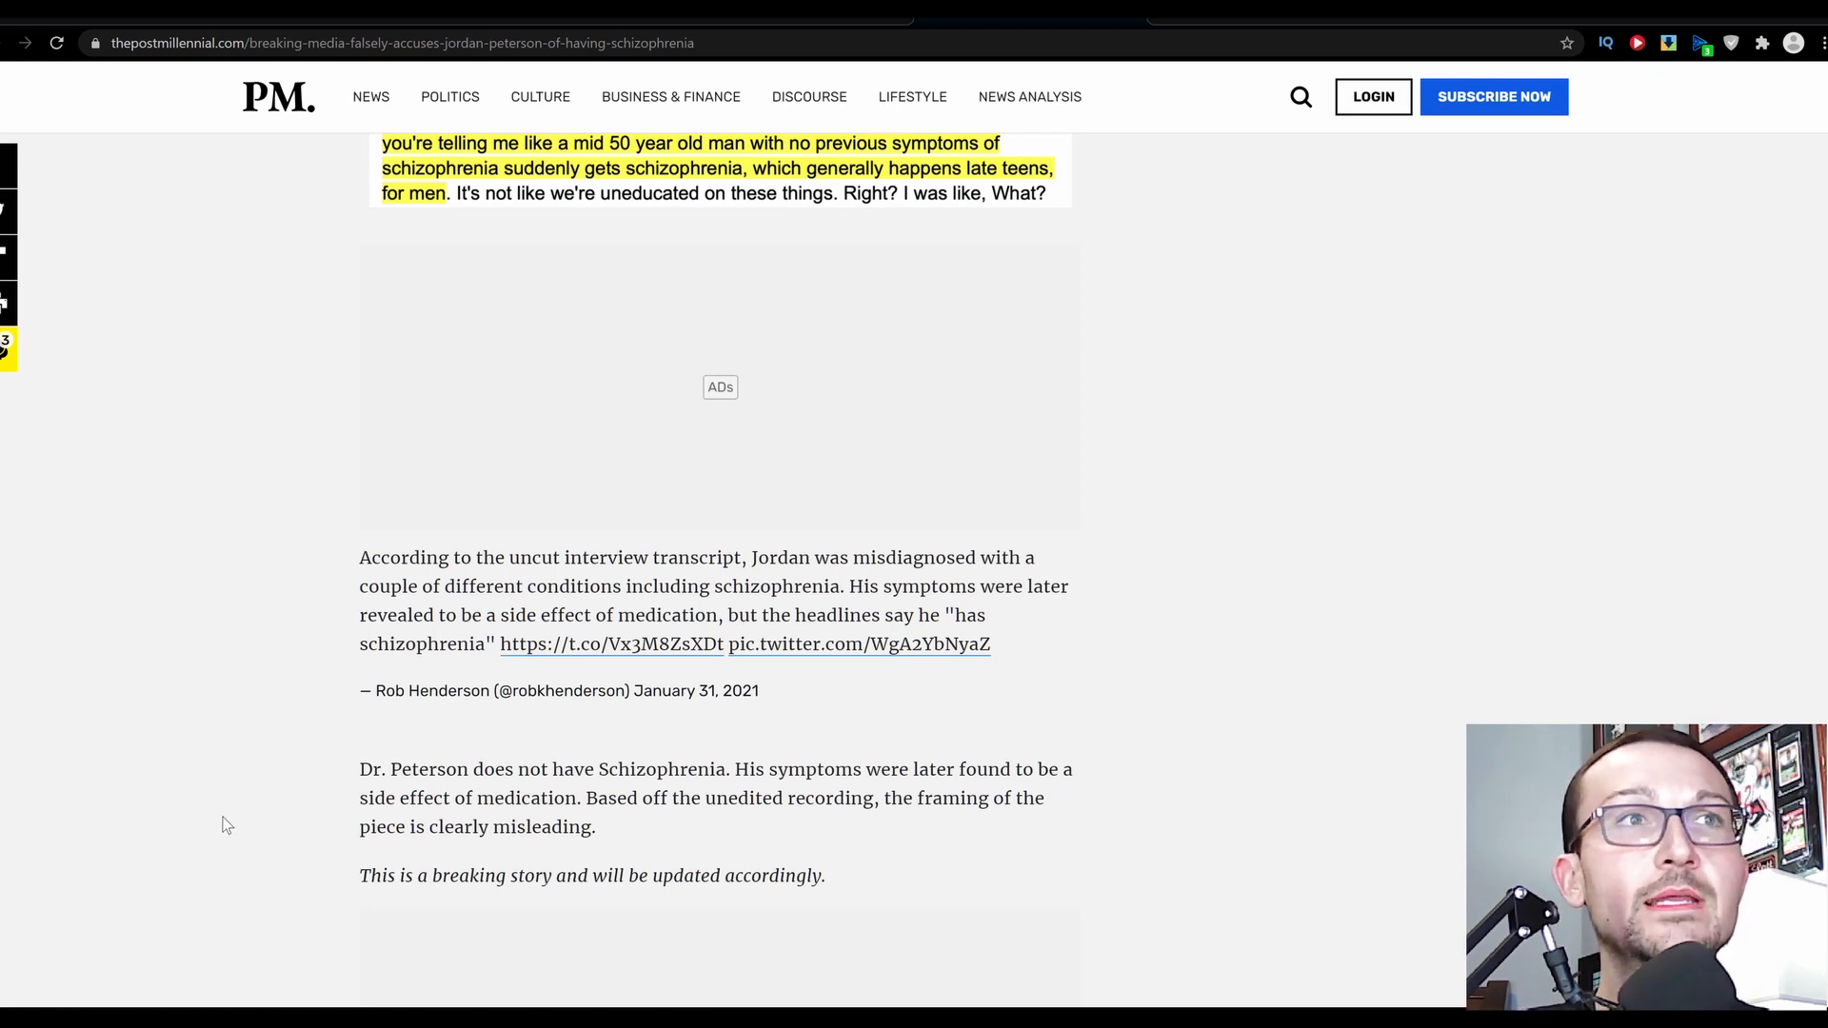
mouse_move(242, 731)
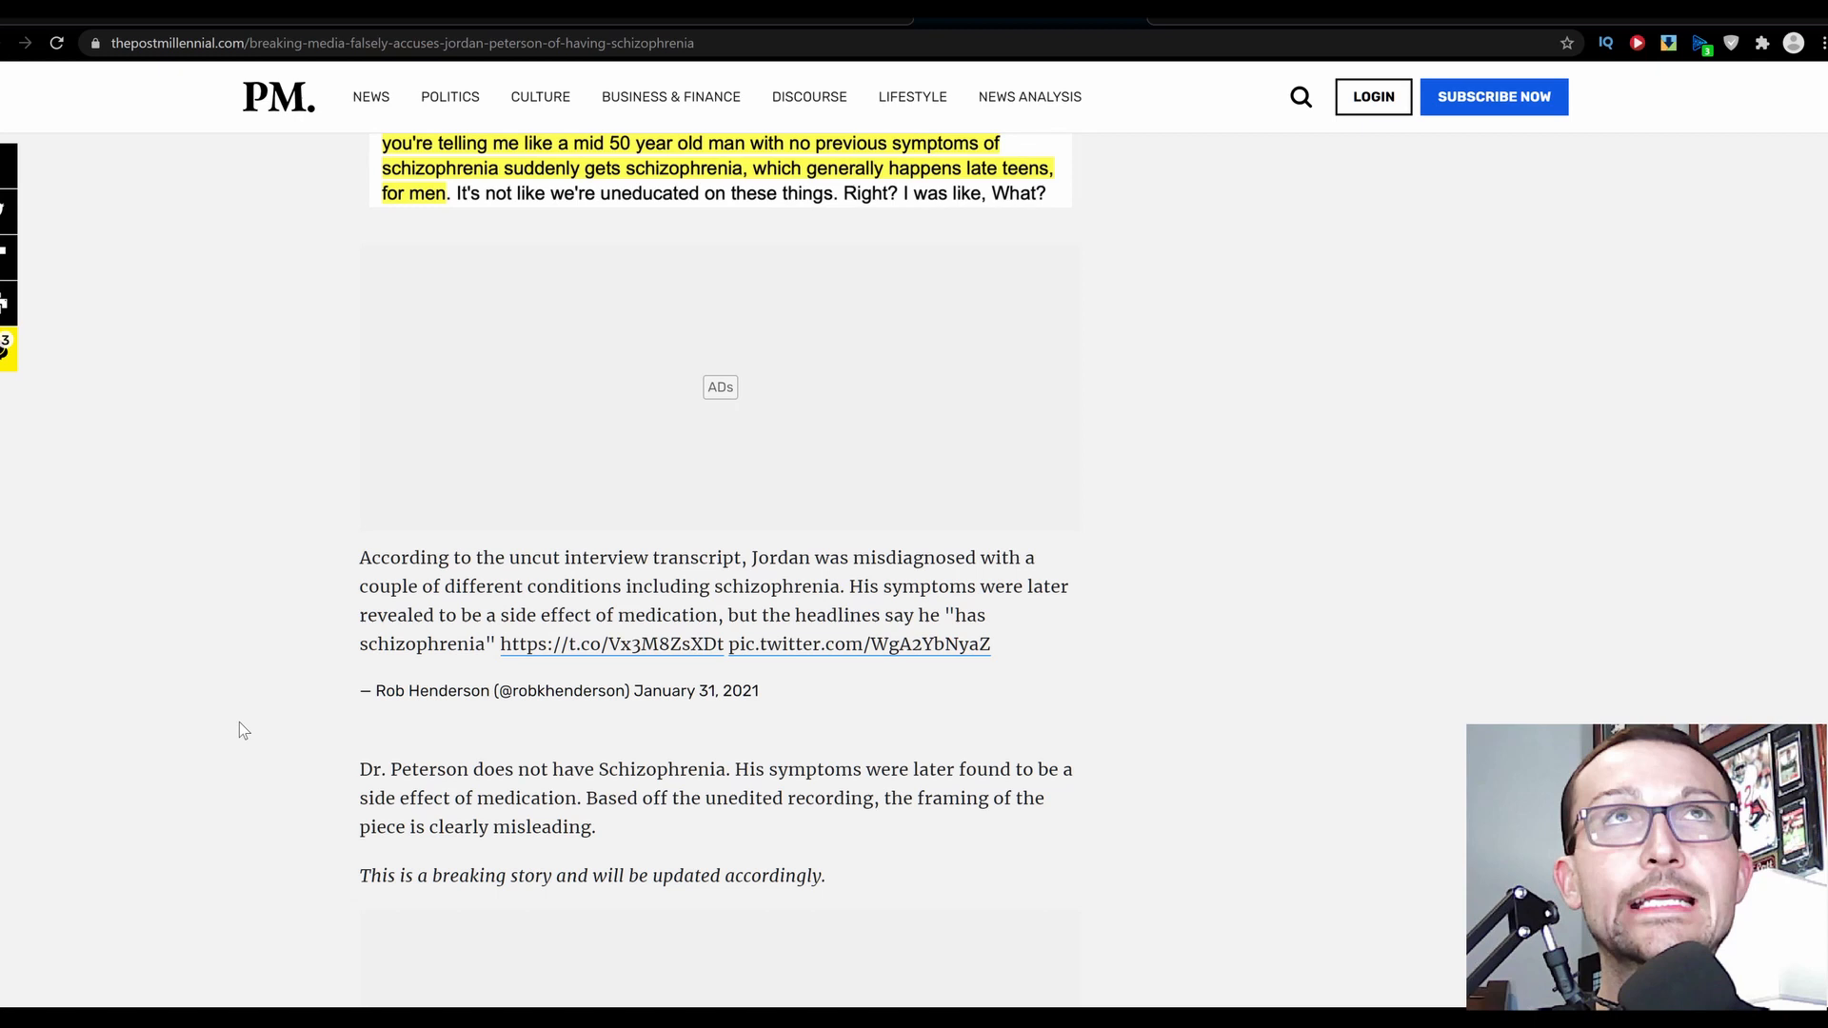
scroll(down, 3)
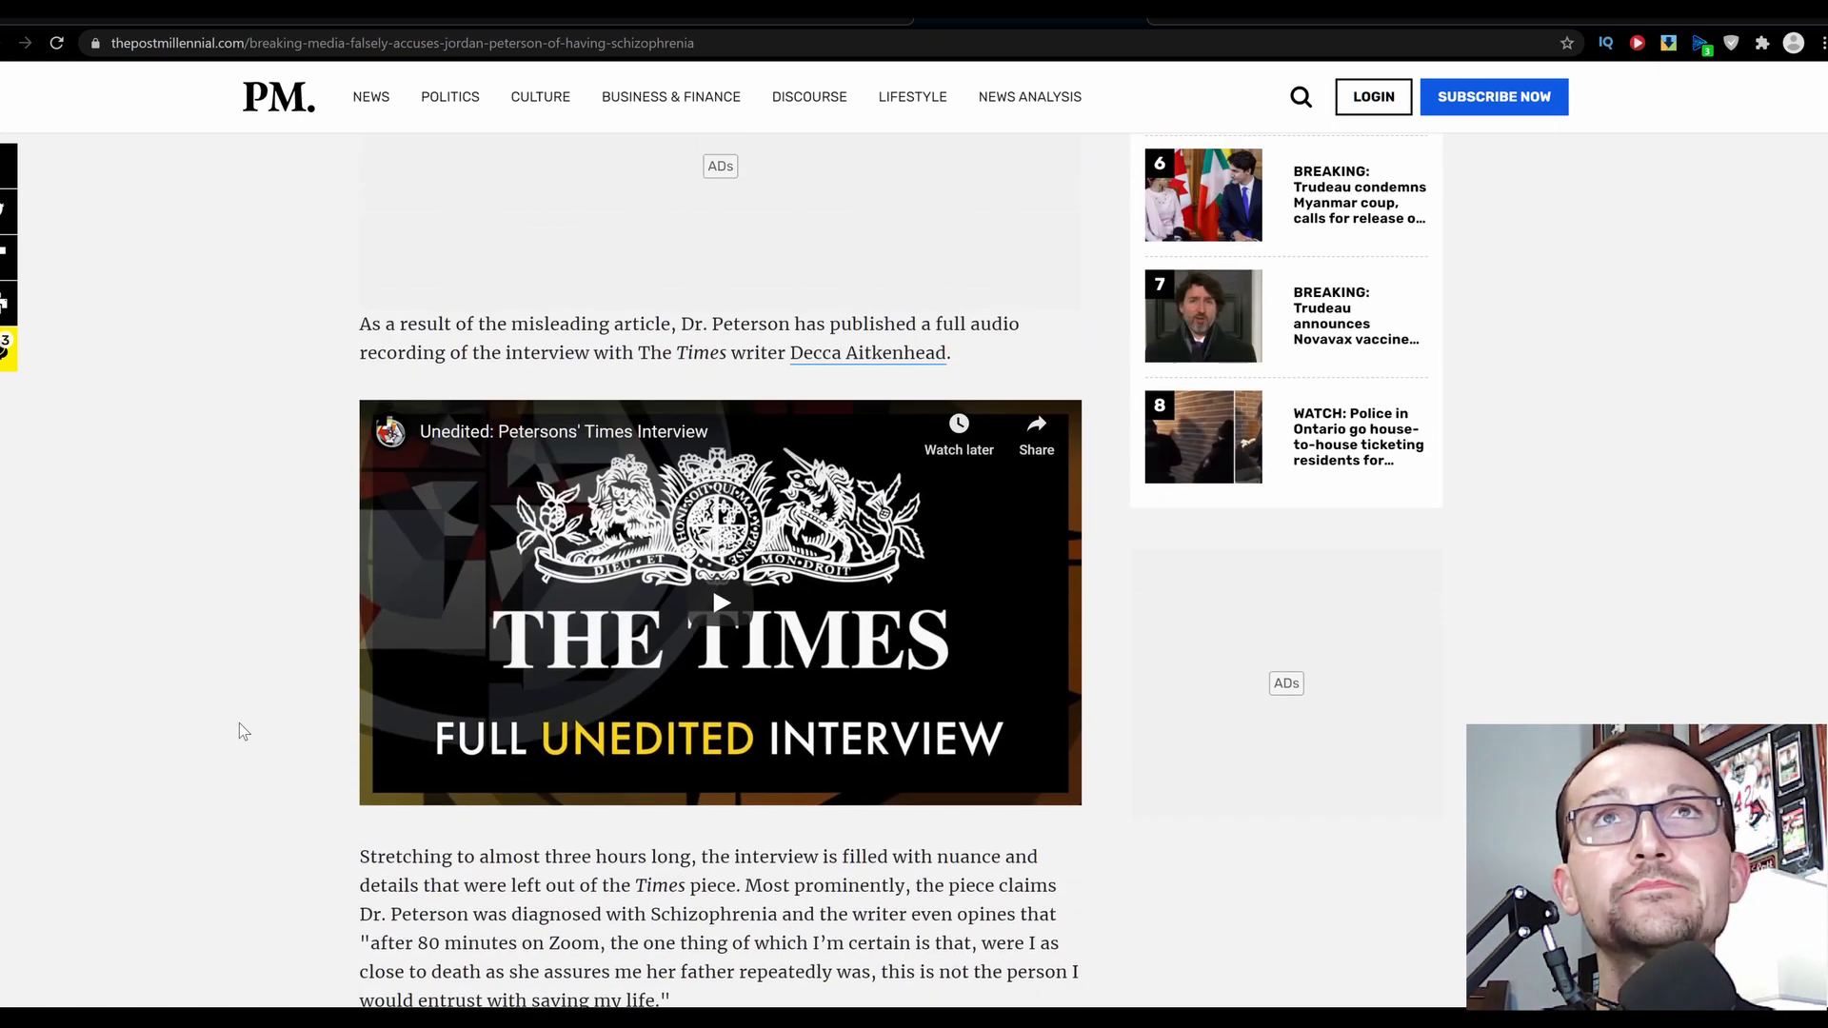